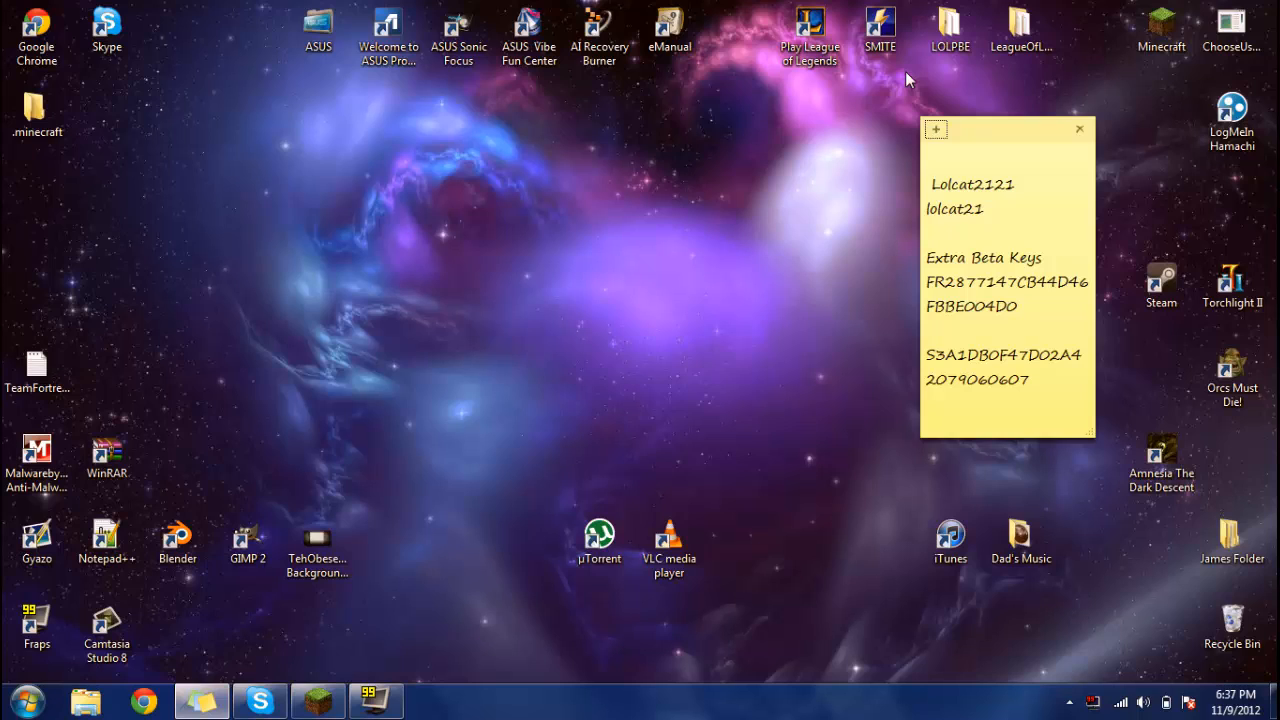
mouse_move(600, 167)
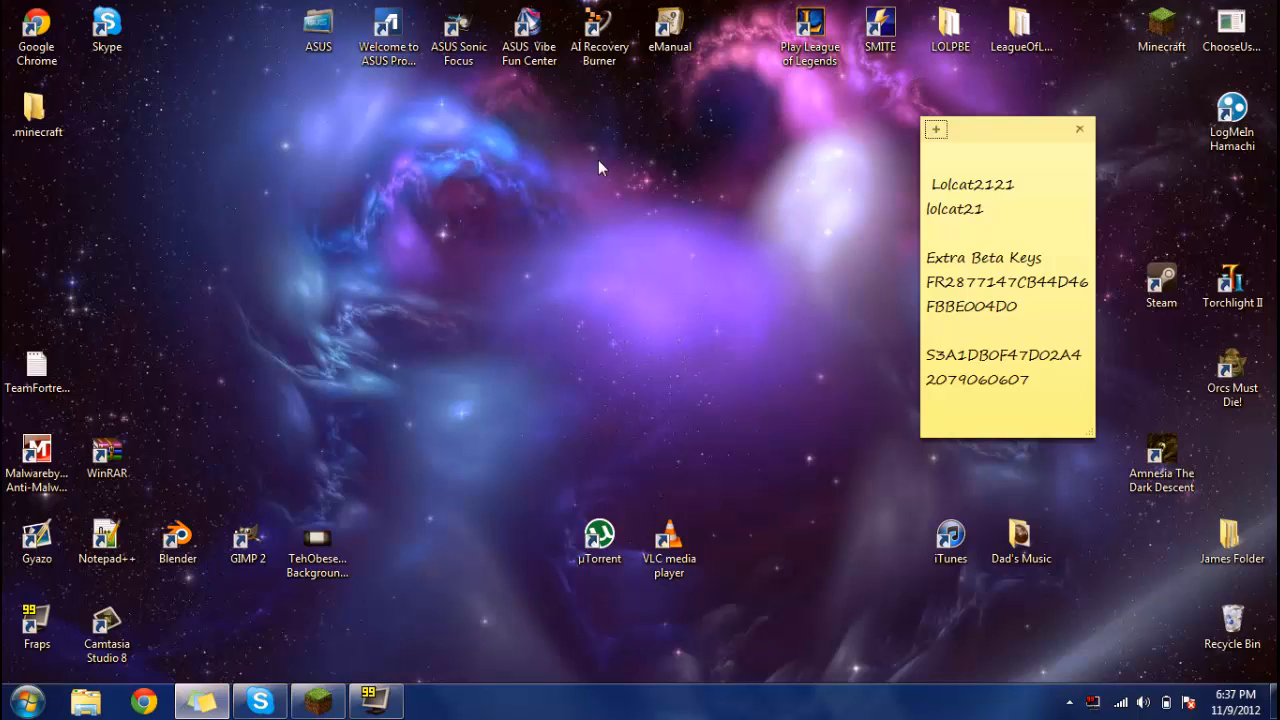
- Open the Minecraft Launcher from its desktop shortcut
left_click(1161, 30)
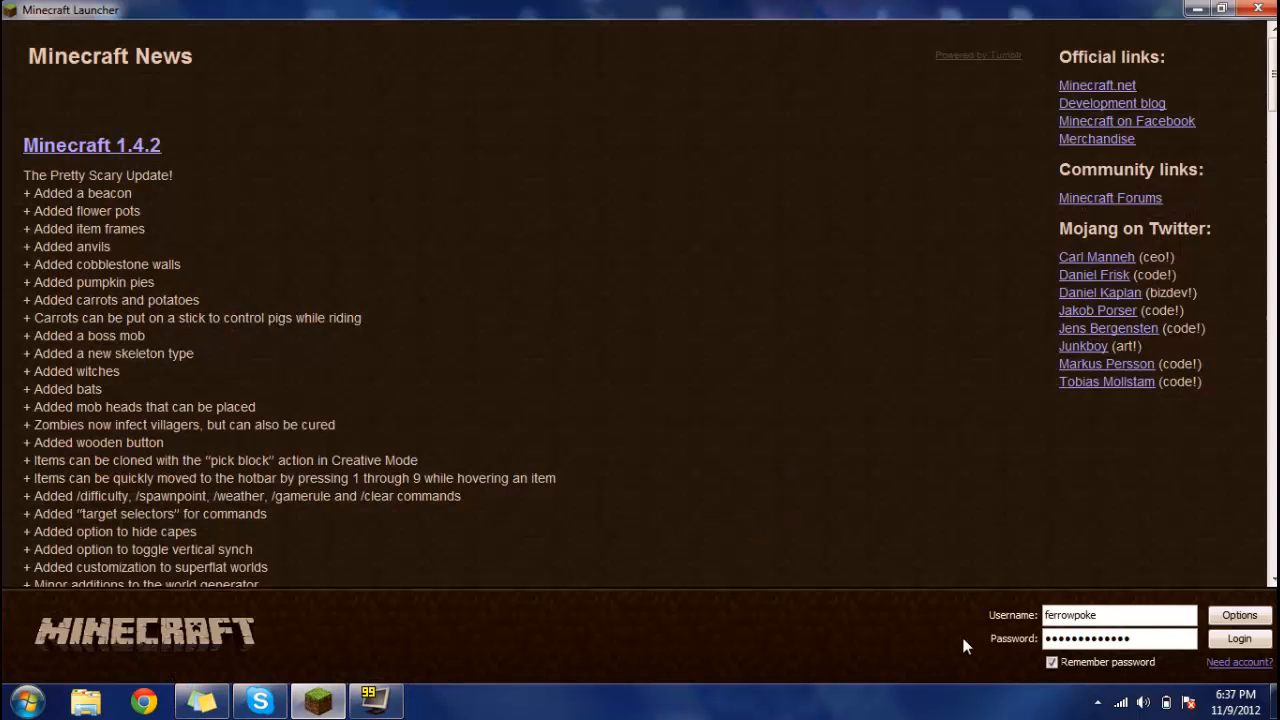
- Log in with the saved credentials to start the update, then switch to Google Chrome
left_click(1239, 638)
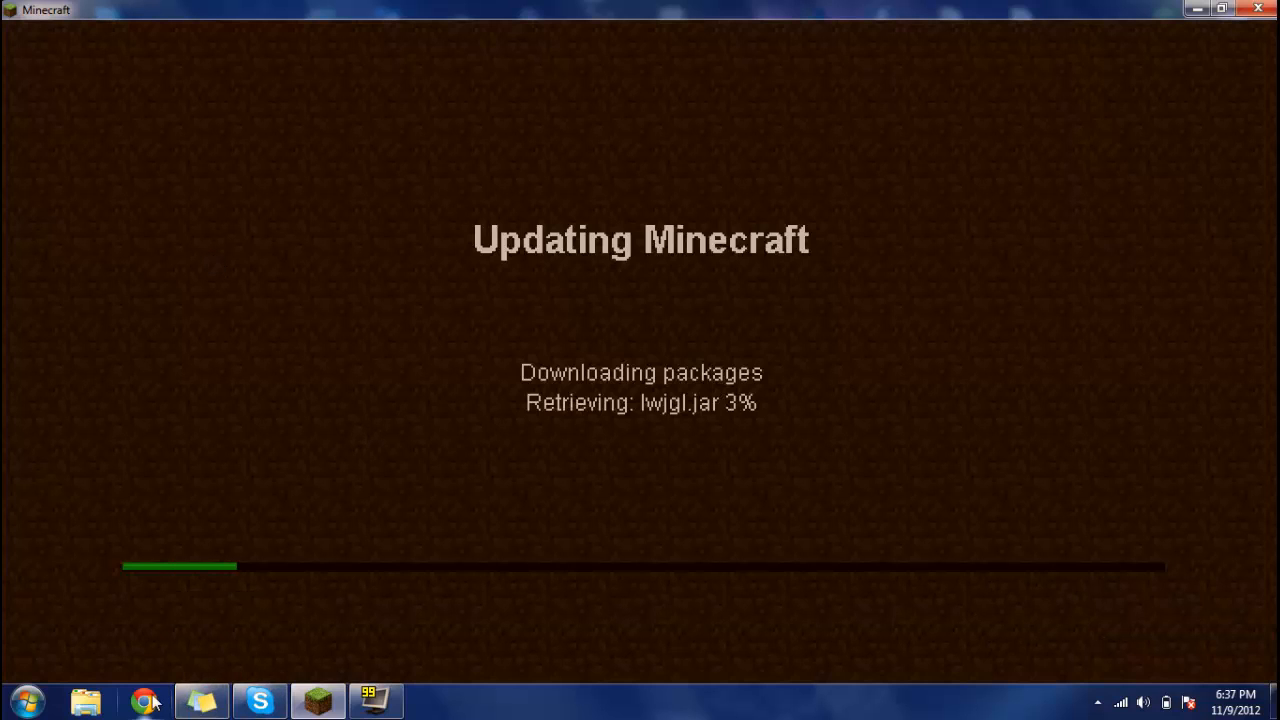
left_click(145, 700)
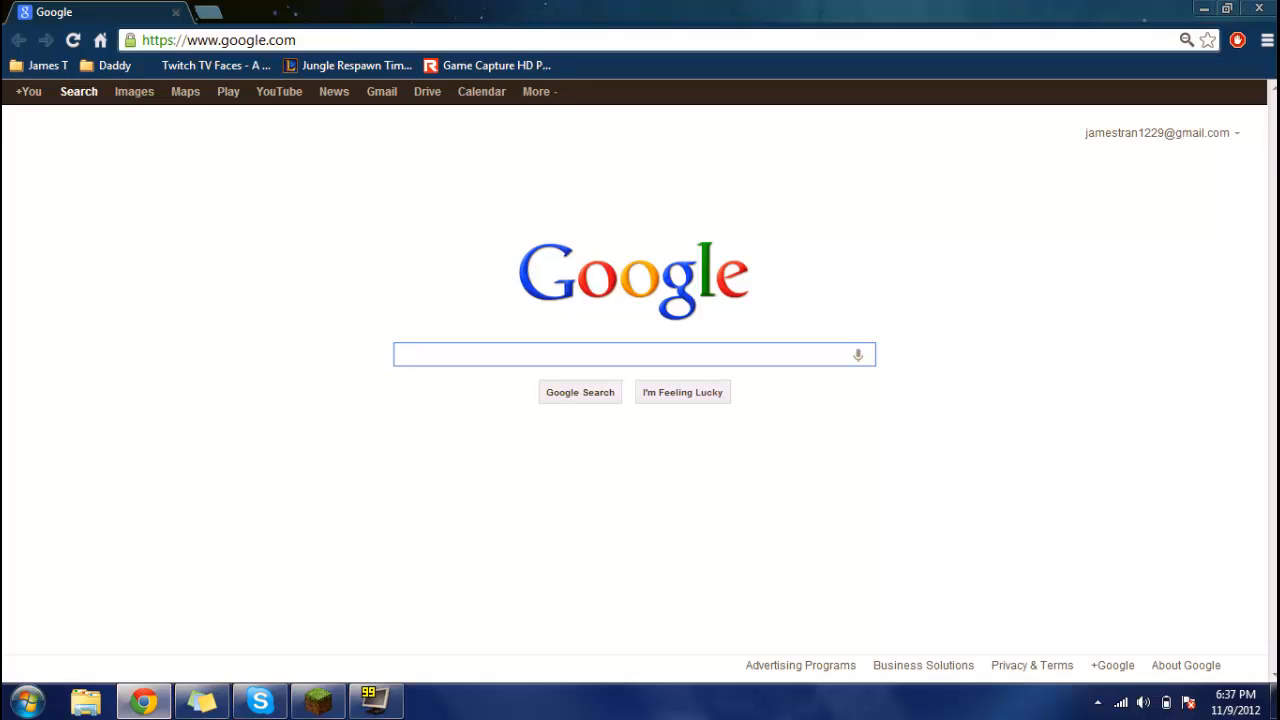
- Search Google for 'minecraft forge' and open the Minecraft Forge Forums index result
type("minecraft forge")
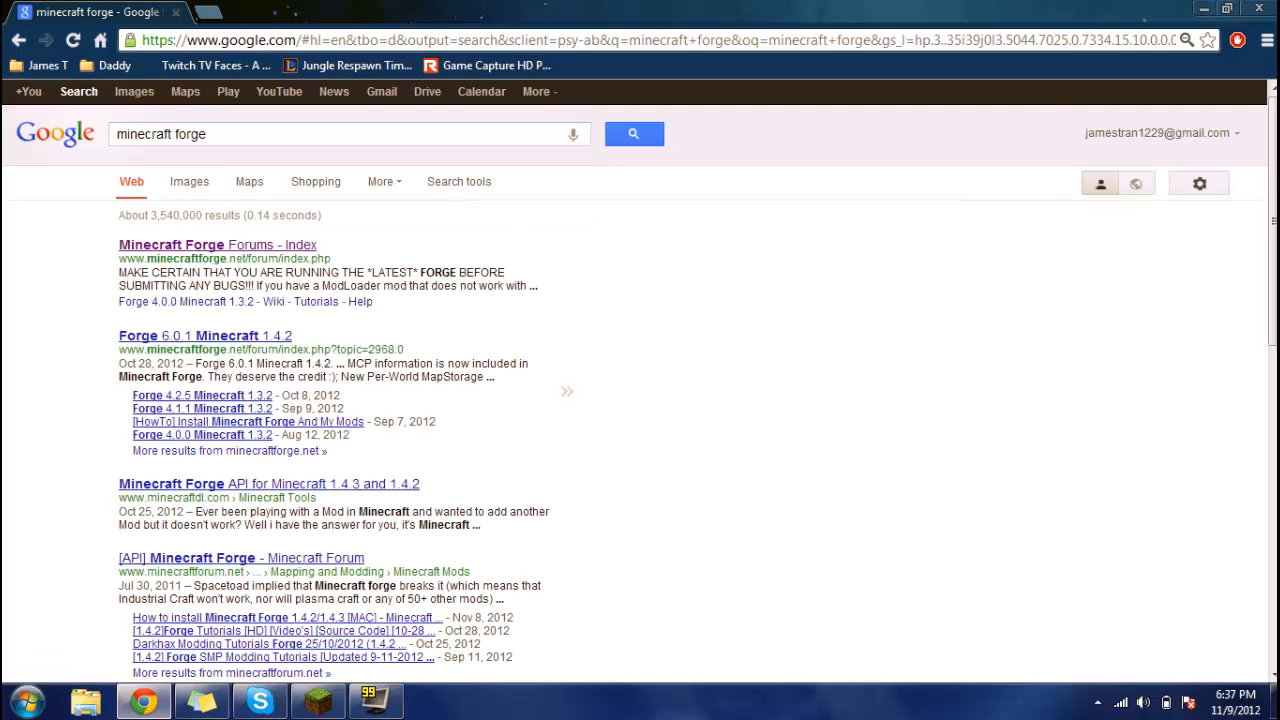
mouse_move(330, 327)
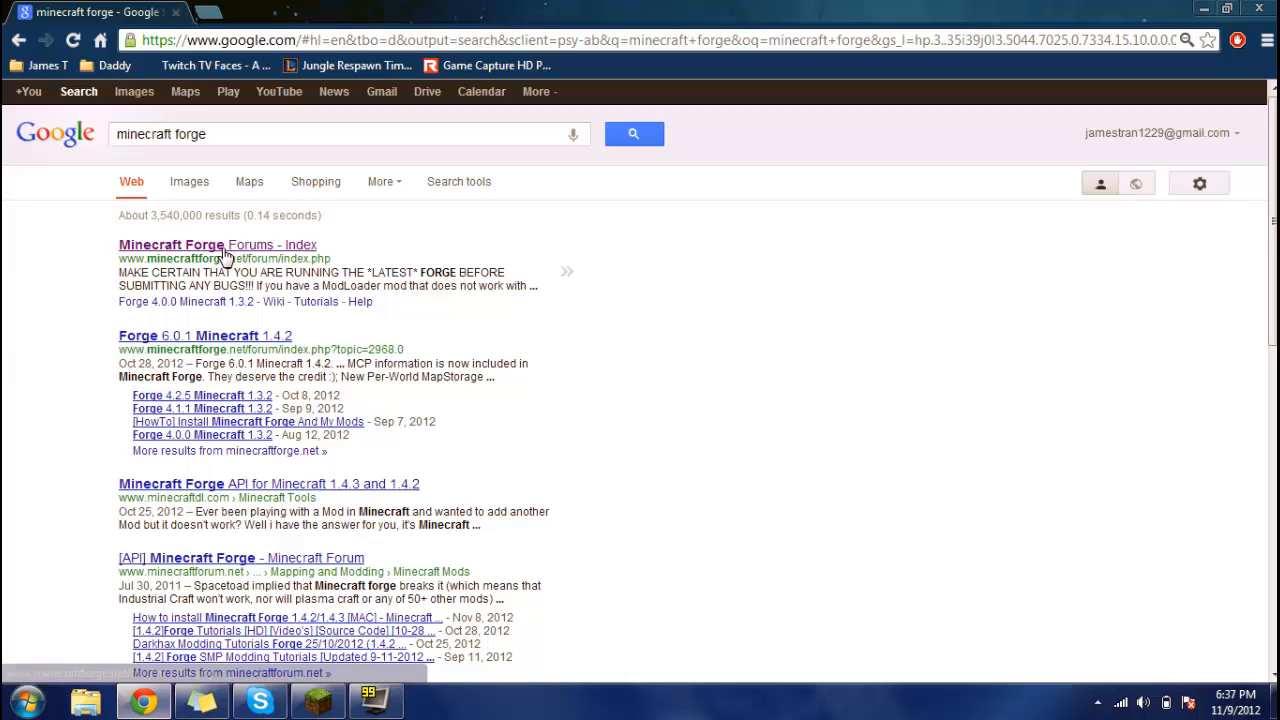
left_click(190, 245)
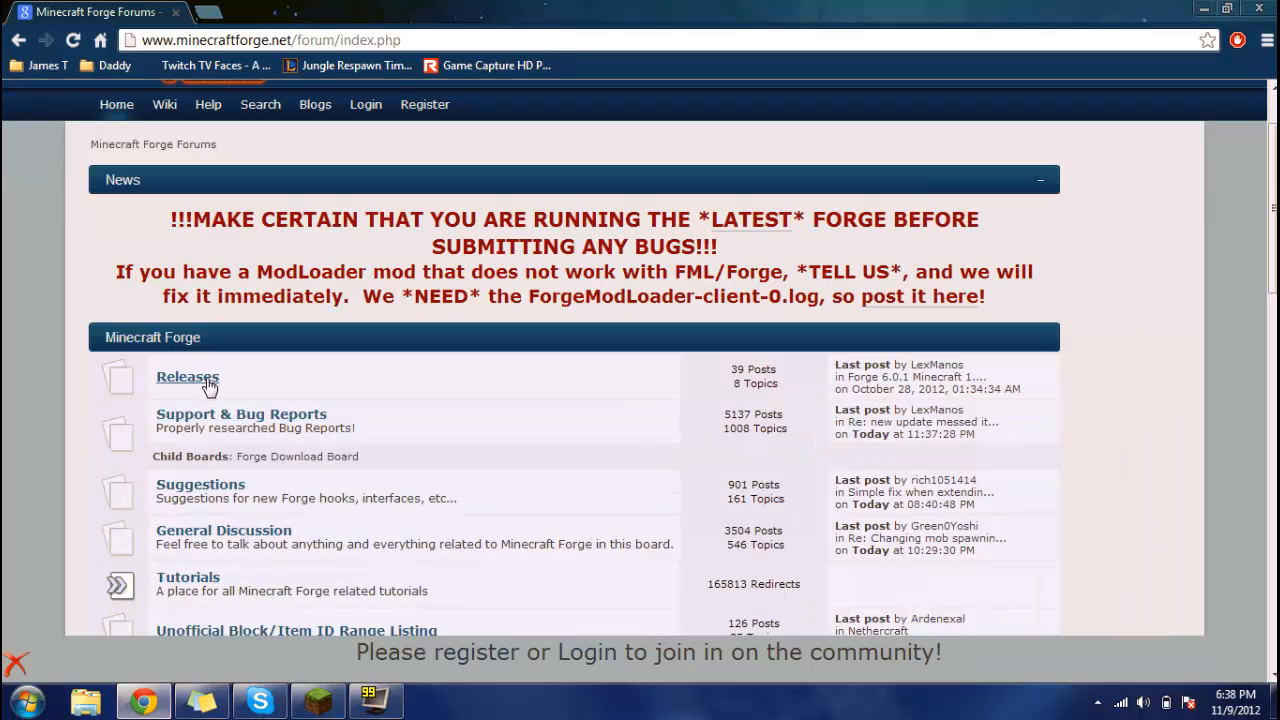
- Open the 'Main Forge Download October 27th' topic under Releases and scroll to its downloads
left_click(187, 377)
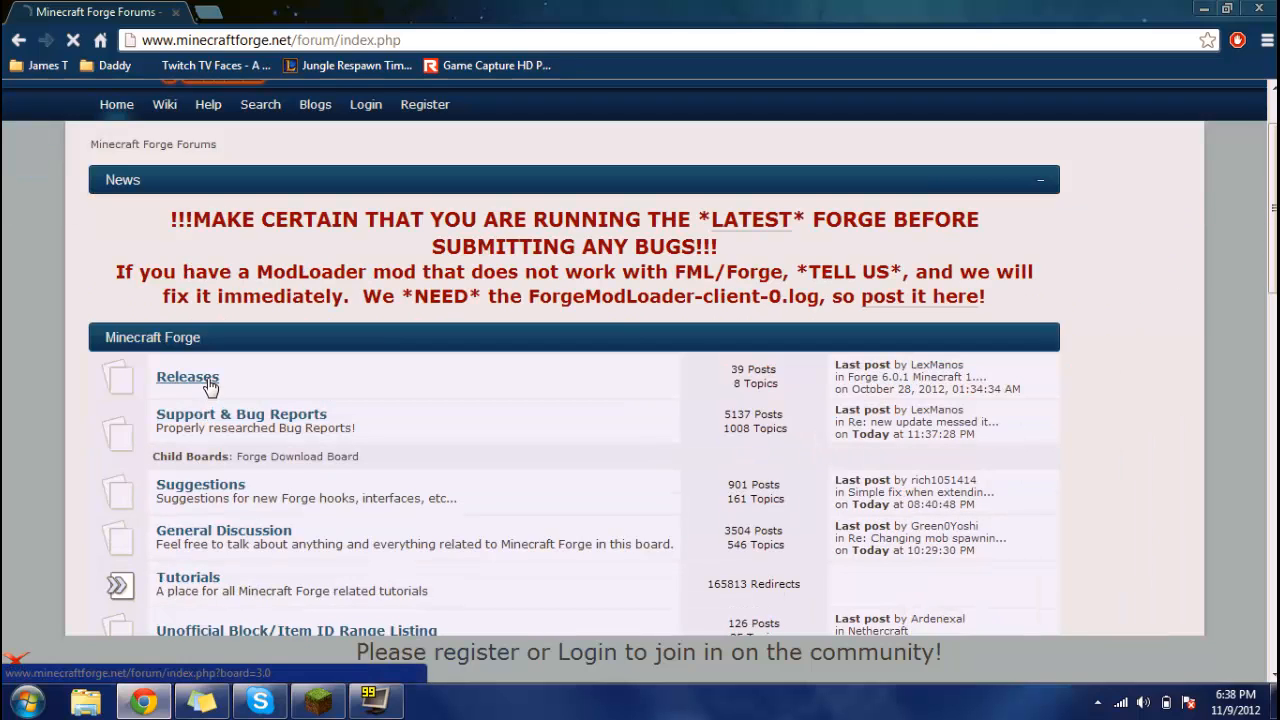
left_click(187, 377)
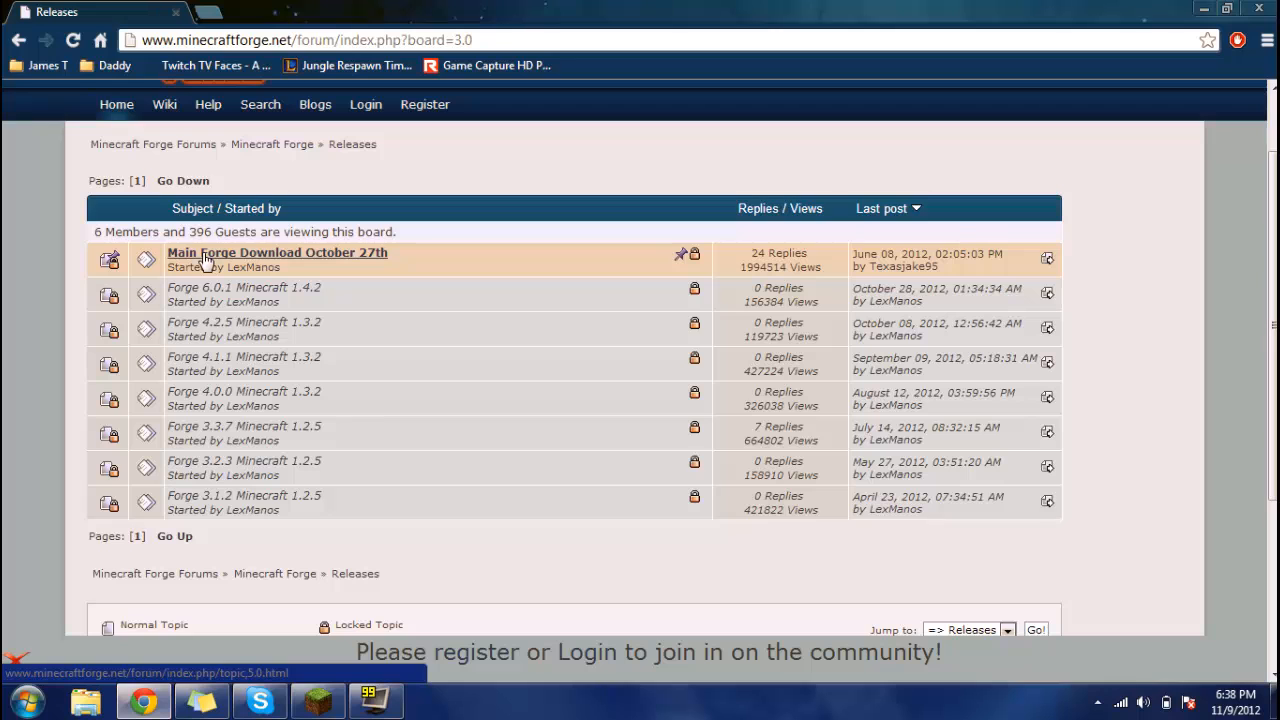
left_click(277, 252)
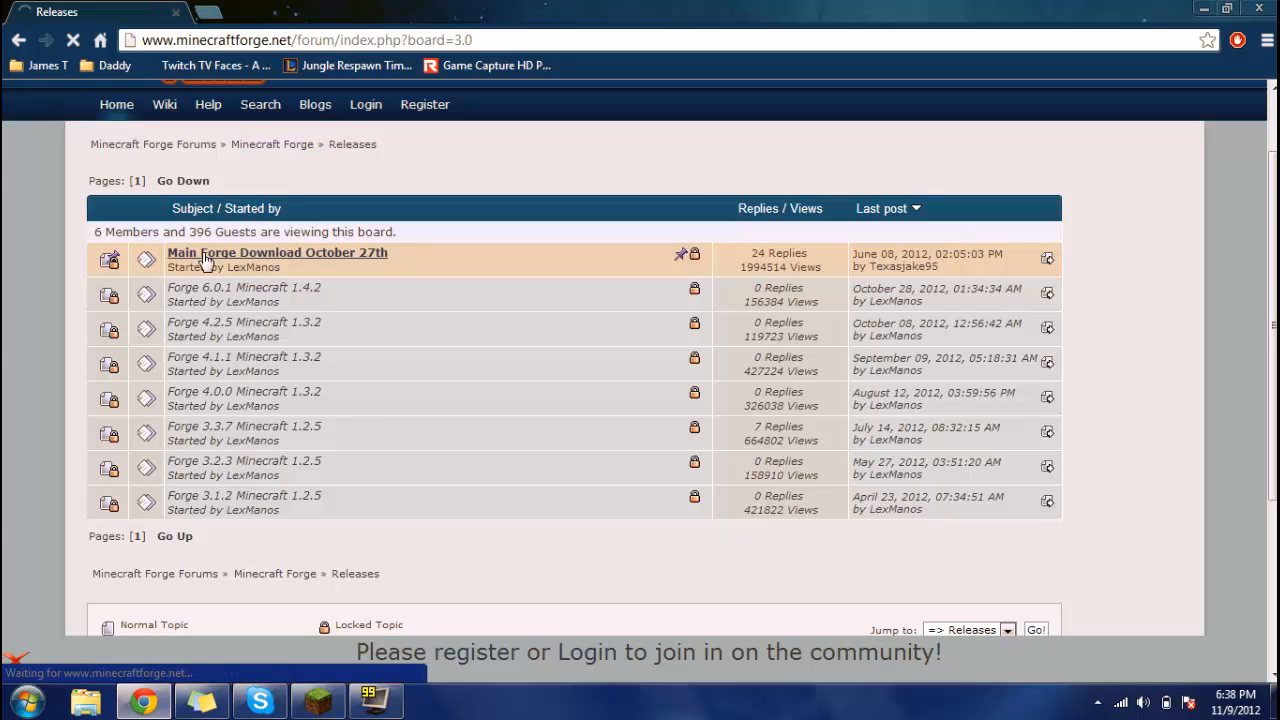
left_click(277, 252)
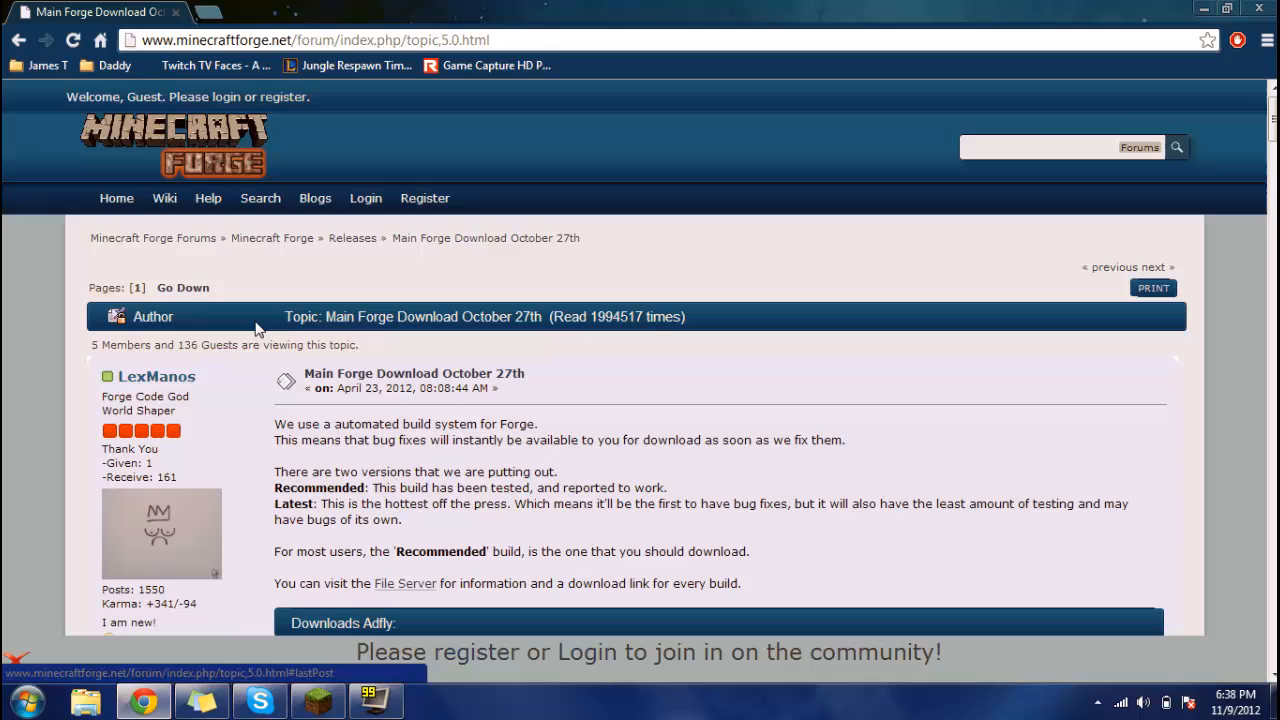
scroll("down", 3)
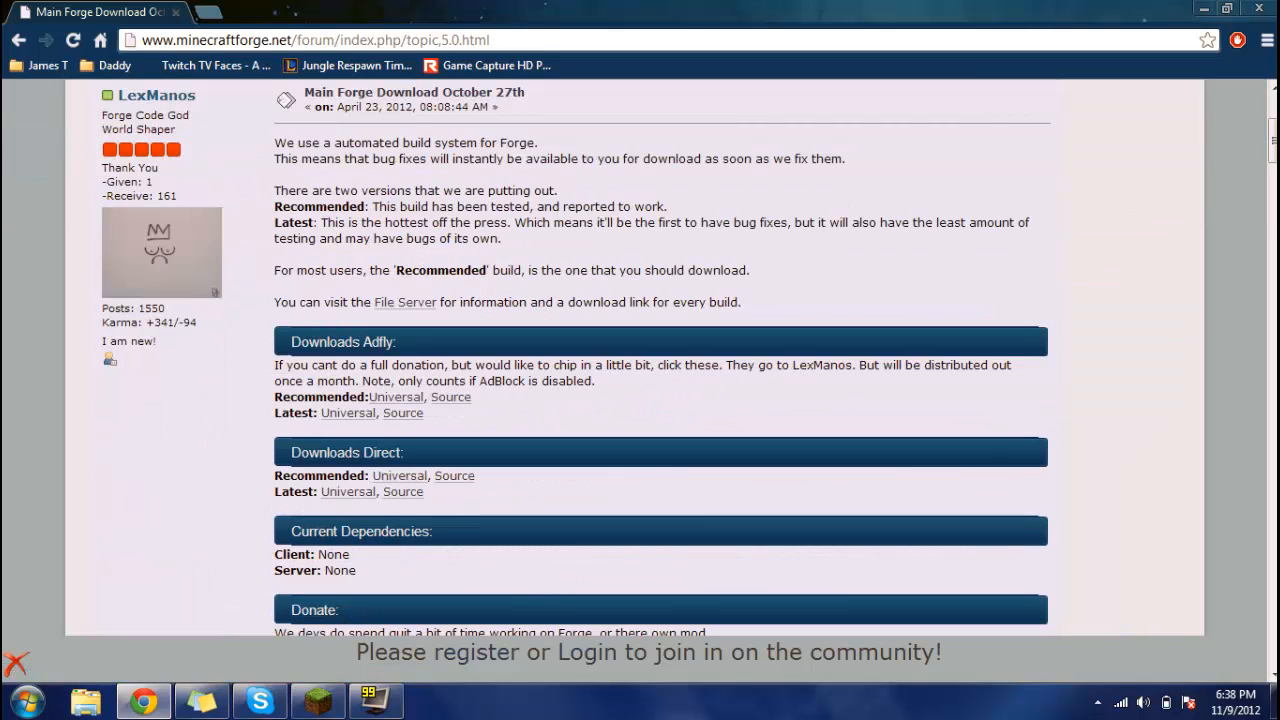
scroll("down", 3)
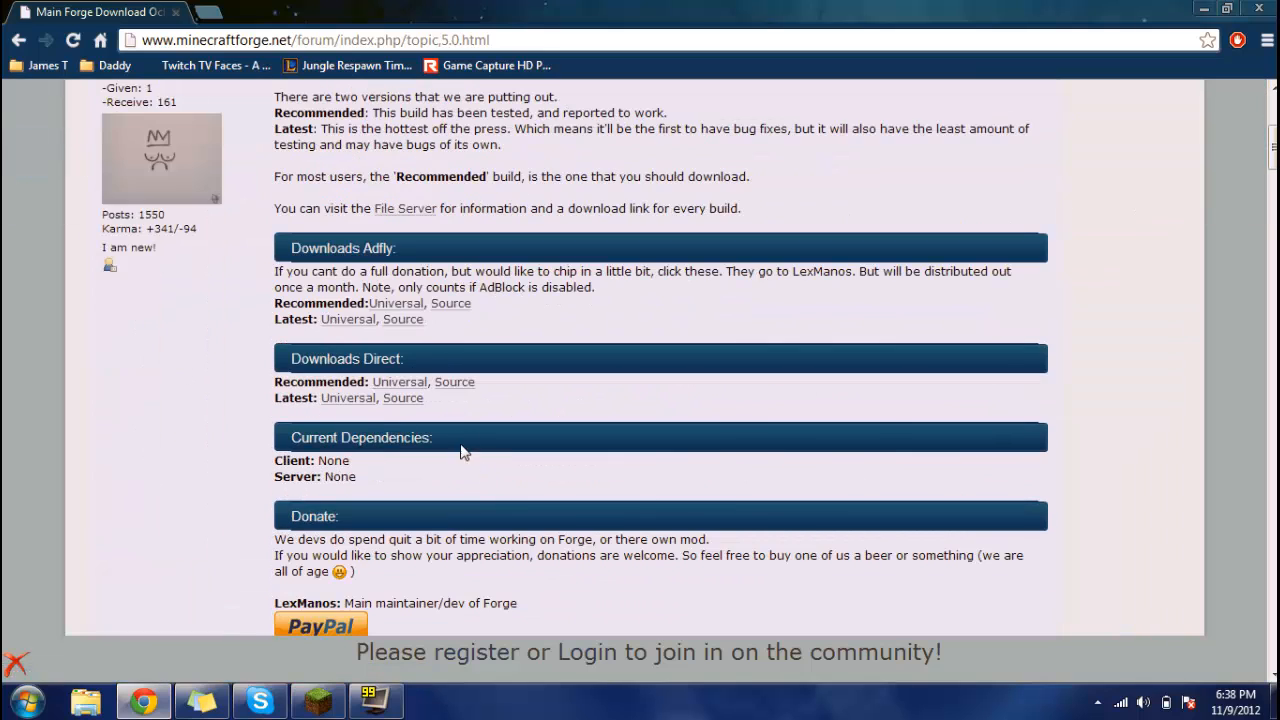
mouse_move(399, 383)
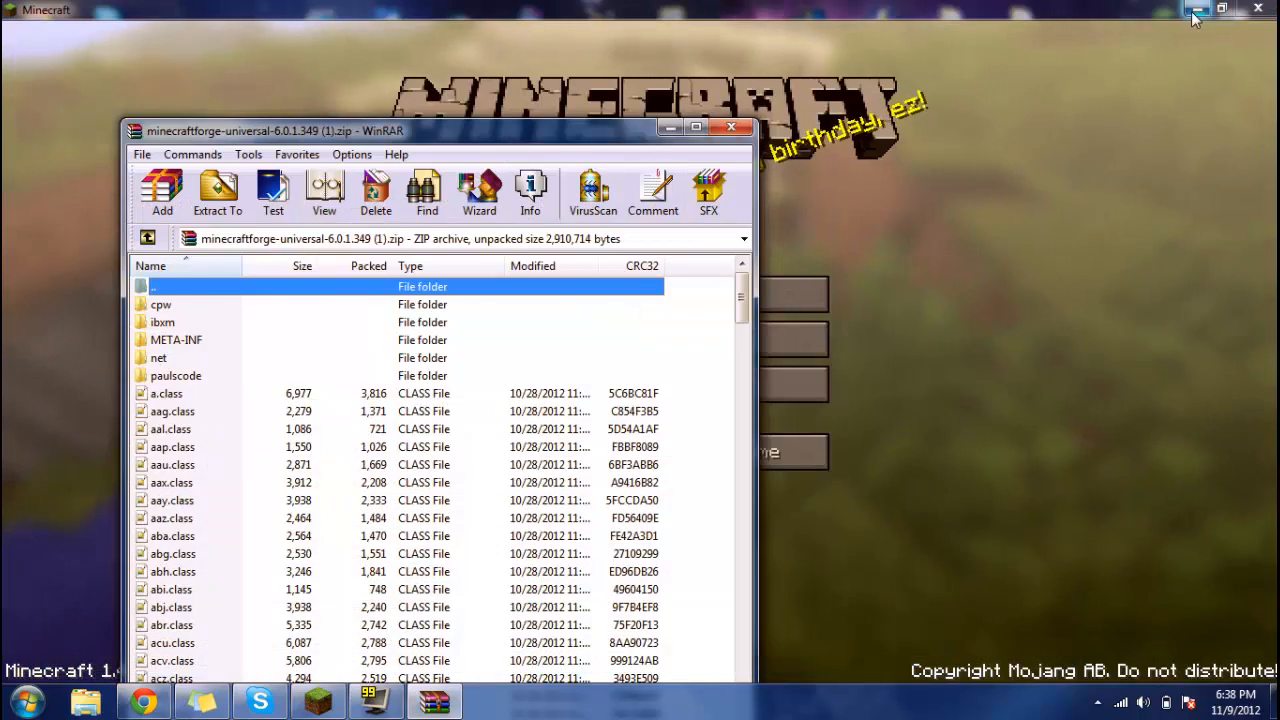
- Minimise Minecraft and bring up the Run prompt with %appdata% from the Start menu
left_click(1223, 9)
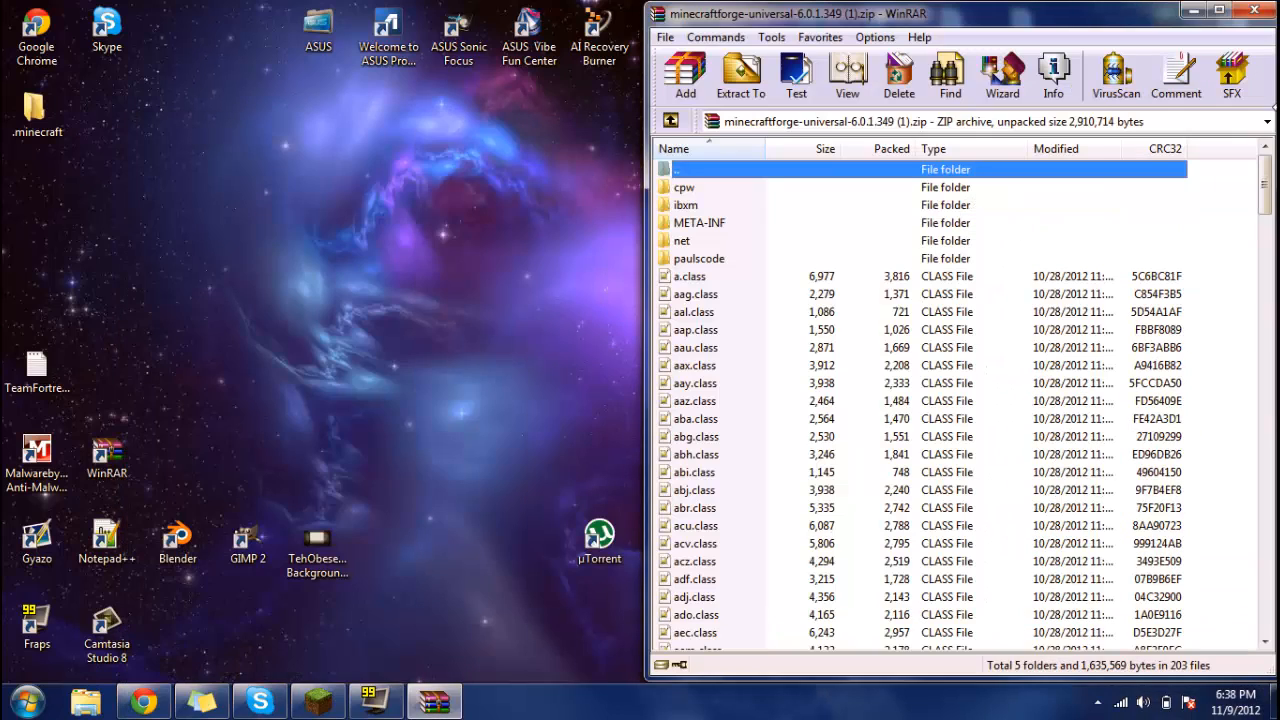
mouse_move(828, 252)
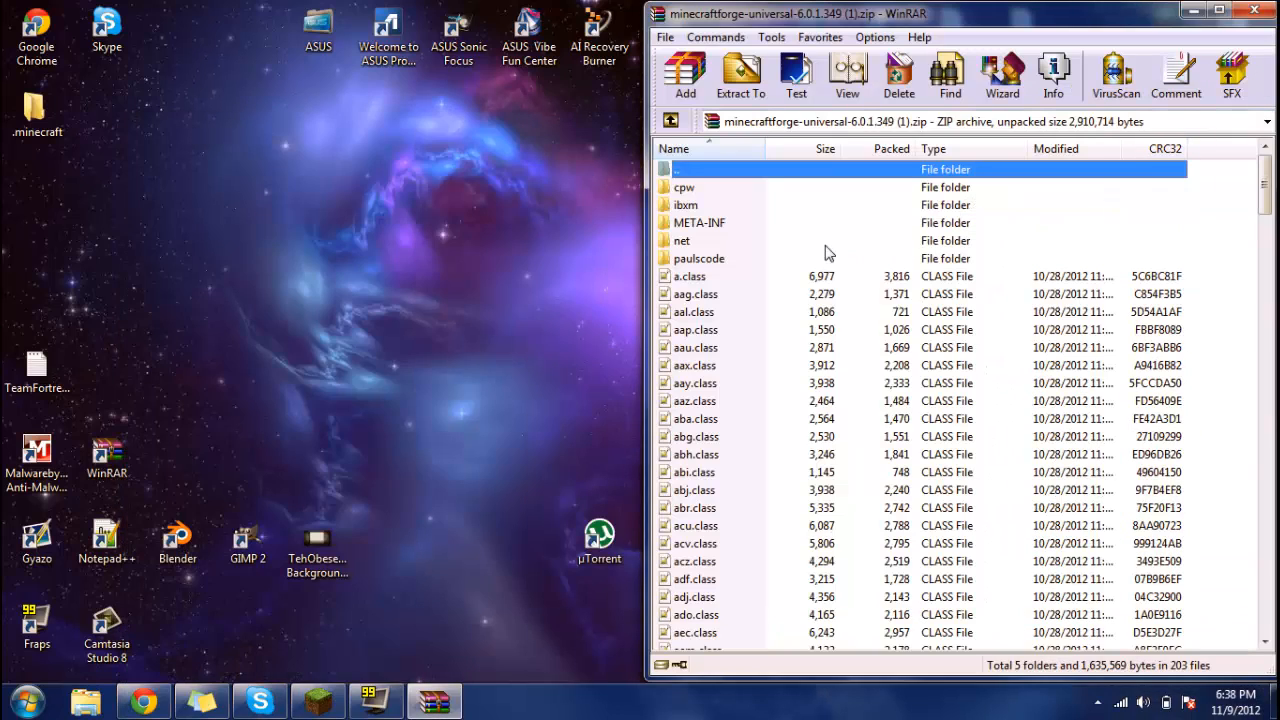
left_click(27, 699)
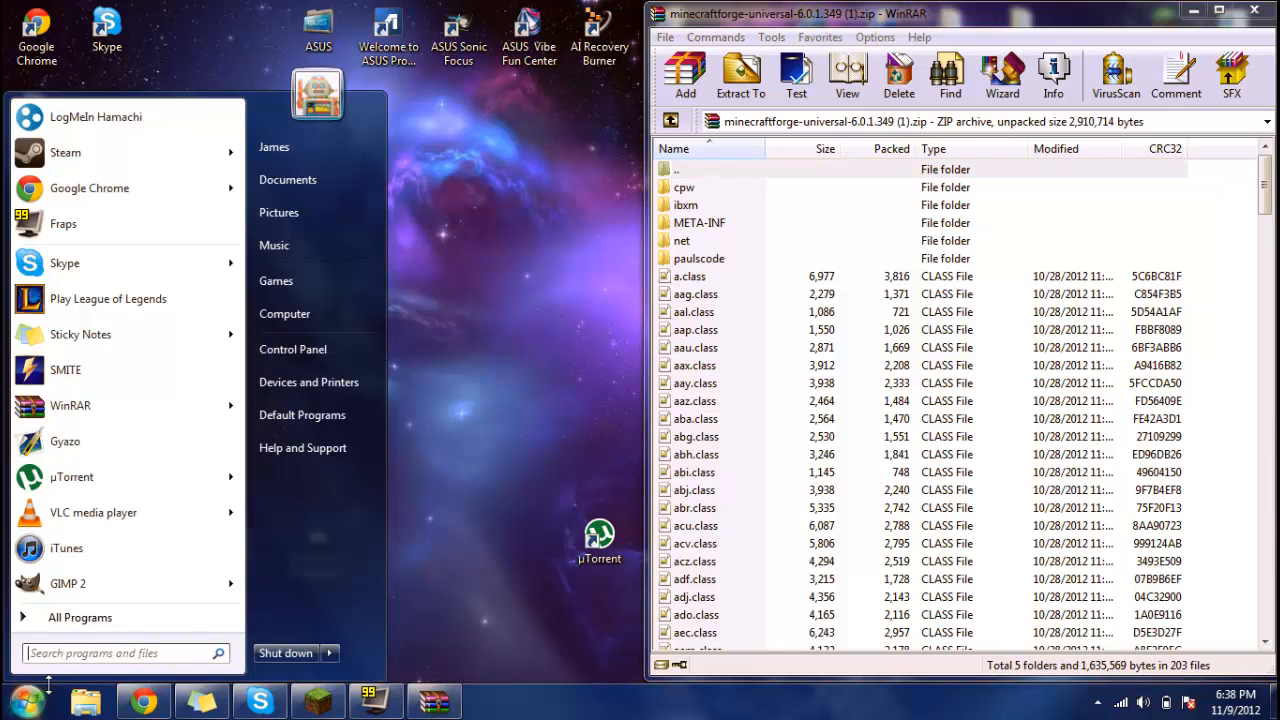
left_click(16, 697)
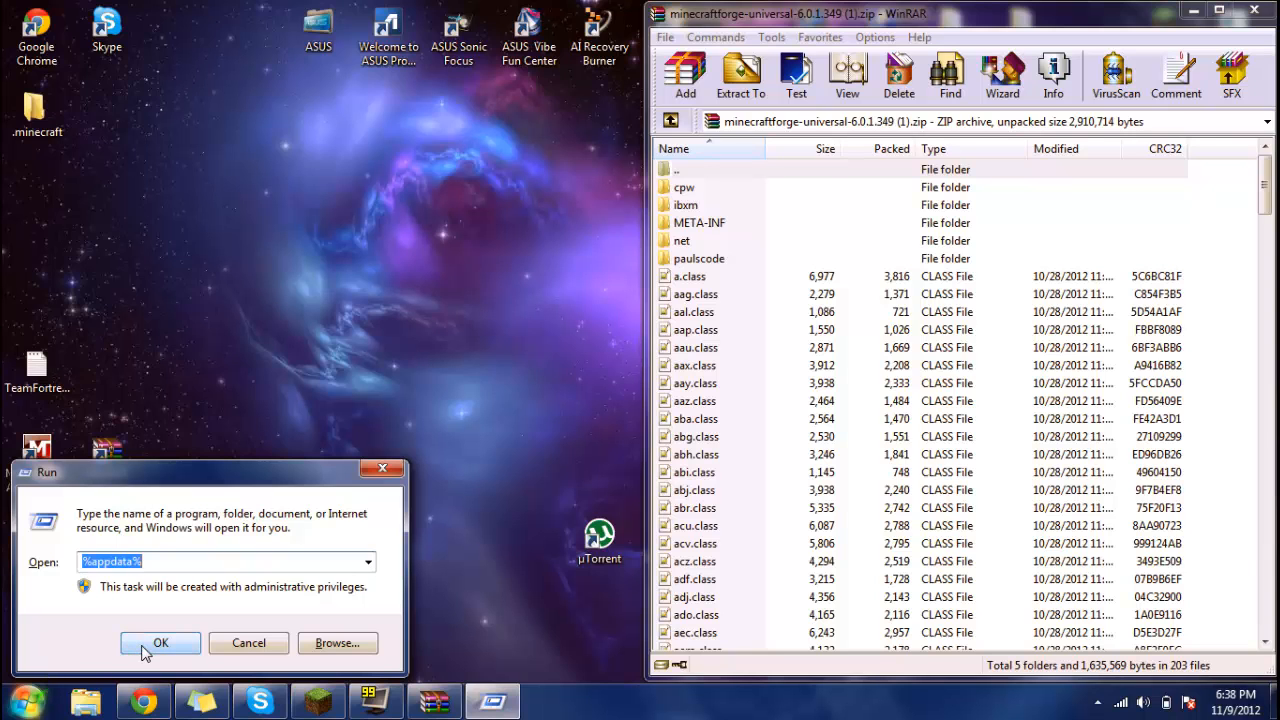
- Browse Roaming\.minecraft\bin and open minecraft.jar as a WinRAR archive
left_click(160, 643)
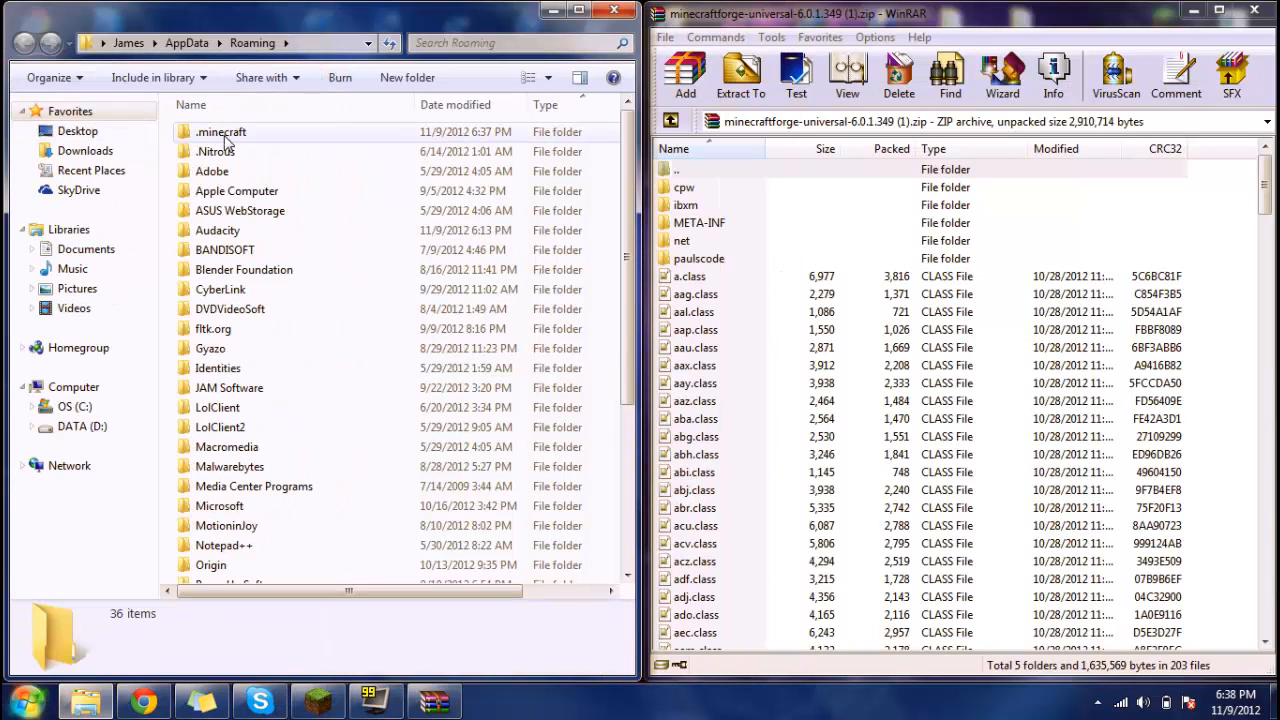
double_click(220, 131)
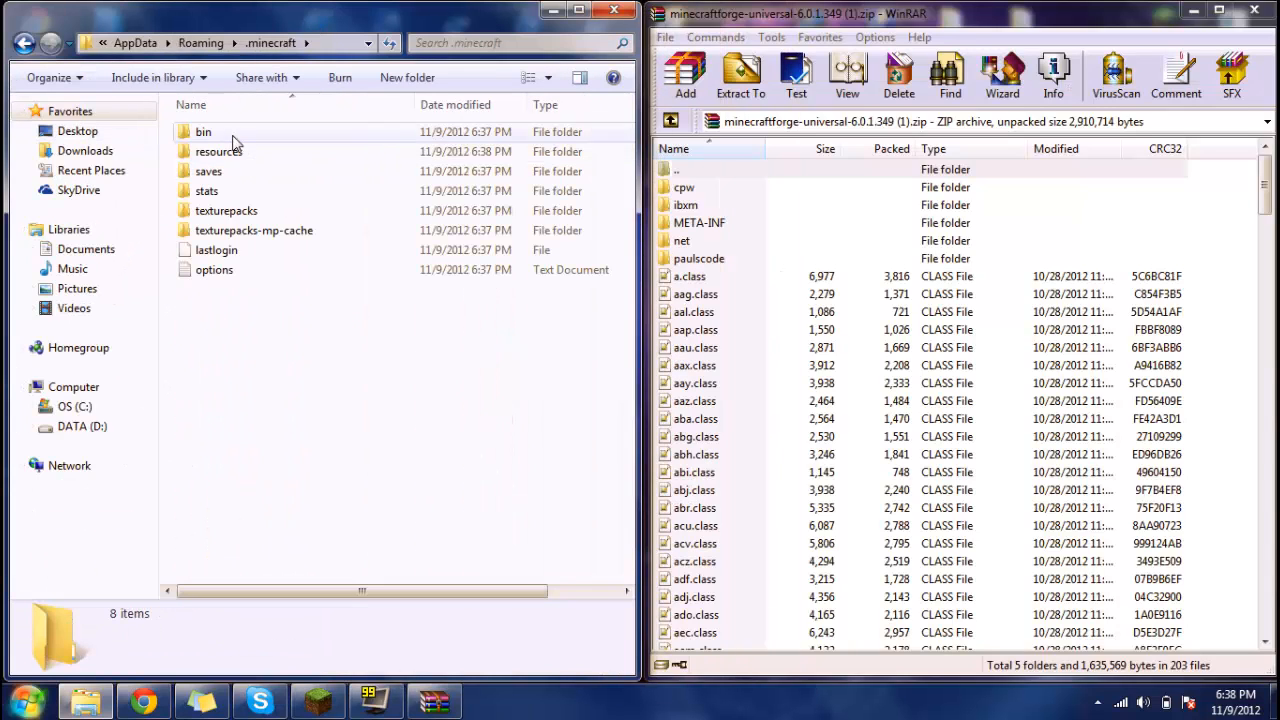
double_click(204, 131)
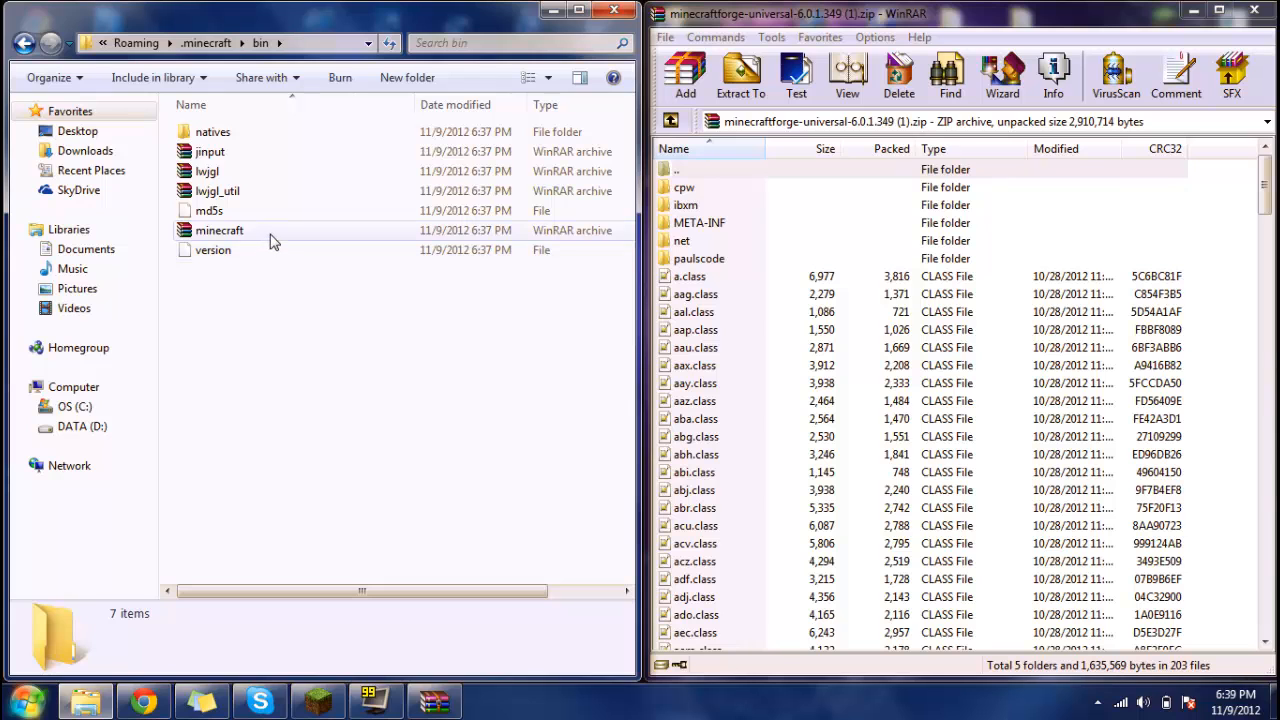
double_click(219, 230)
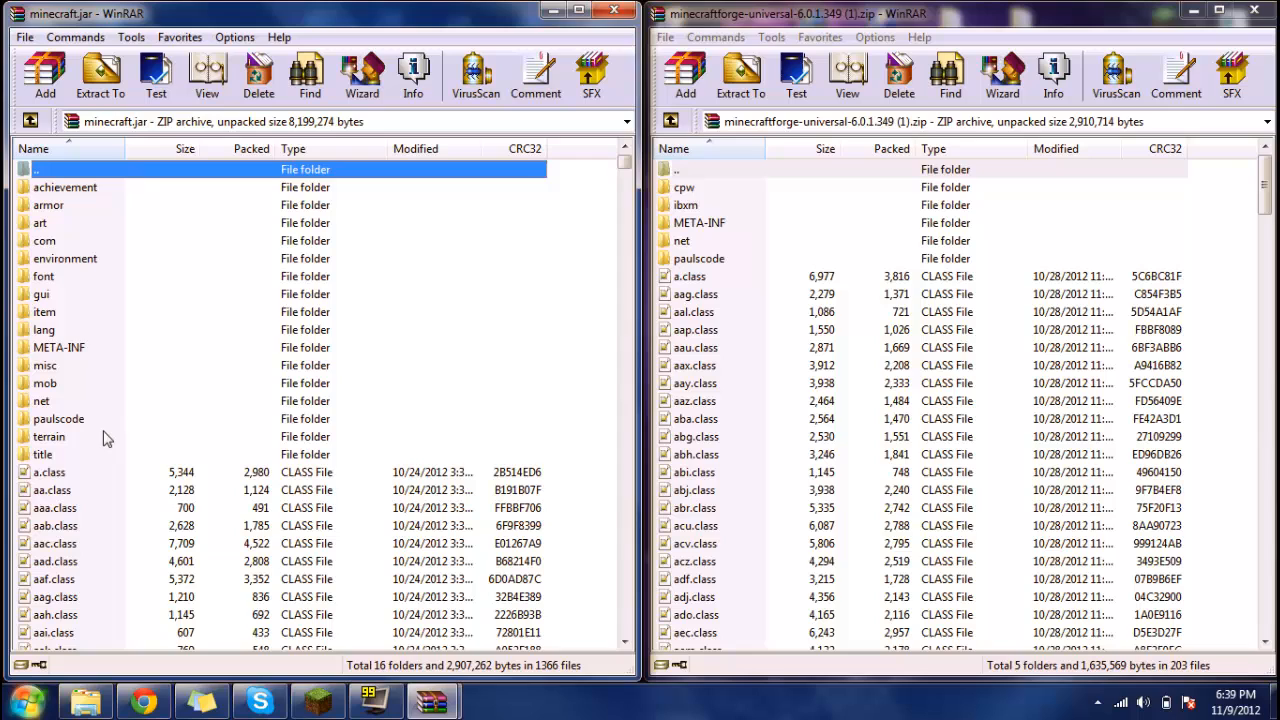
- Delete and confirm removing META-INF from minecraft.jar, then begin selecting the Forge files
left_click(58, 347)
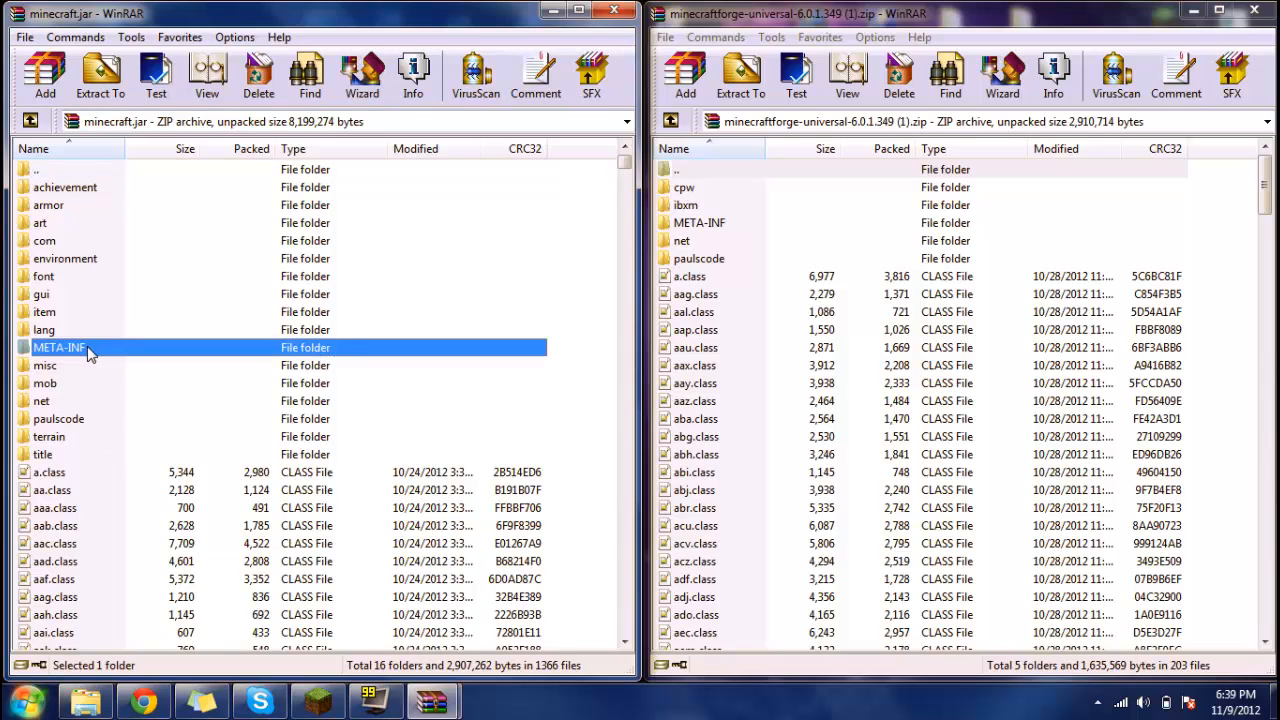
right_click(60, 347)
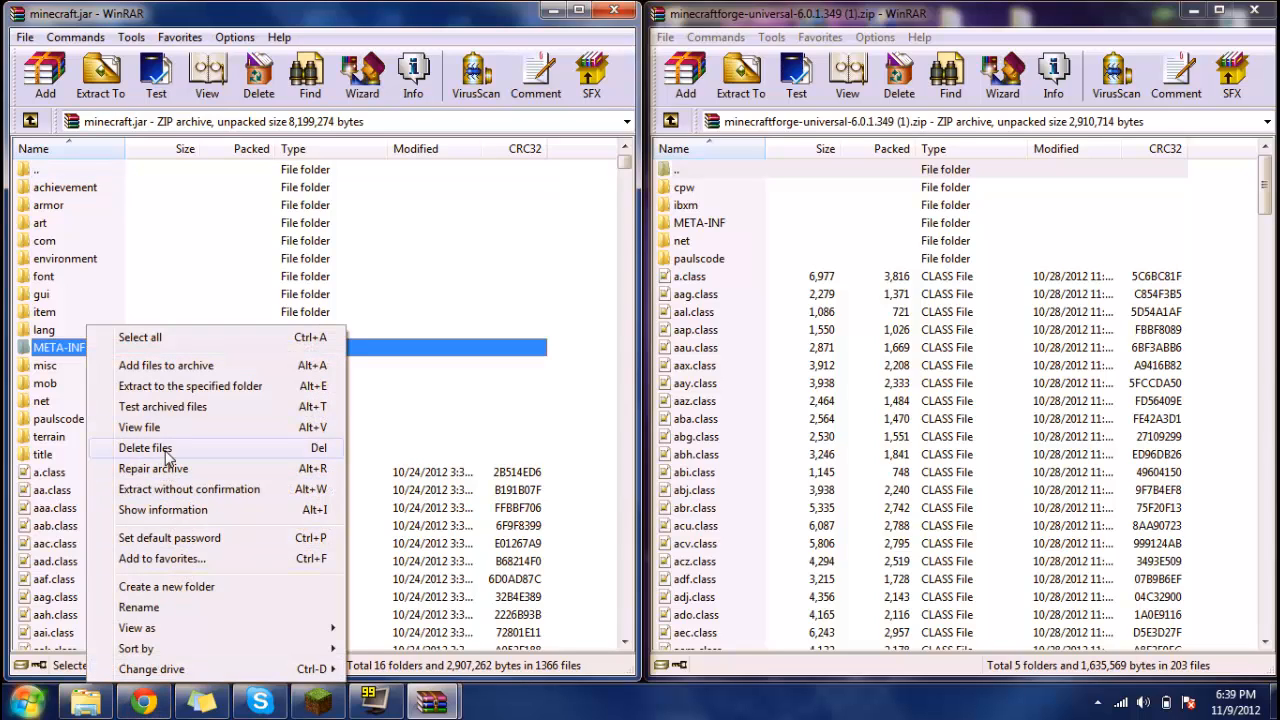
left_click(145, 448)
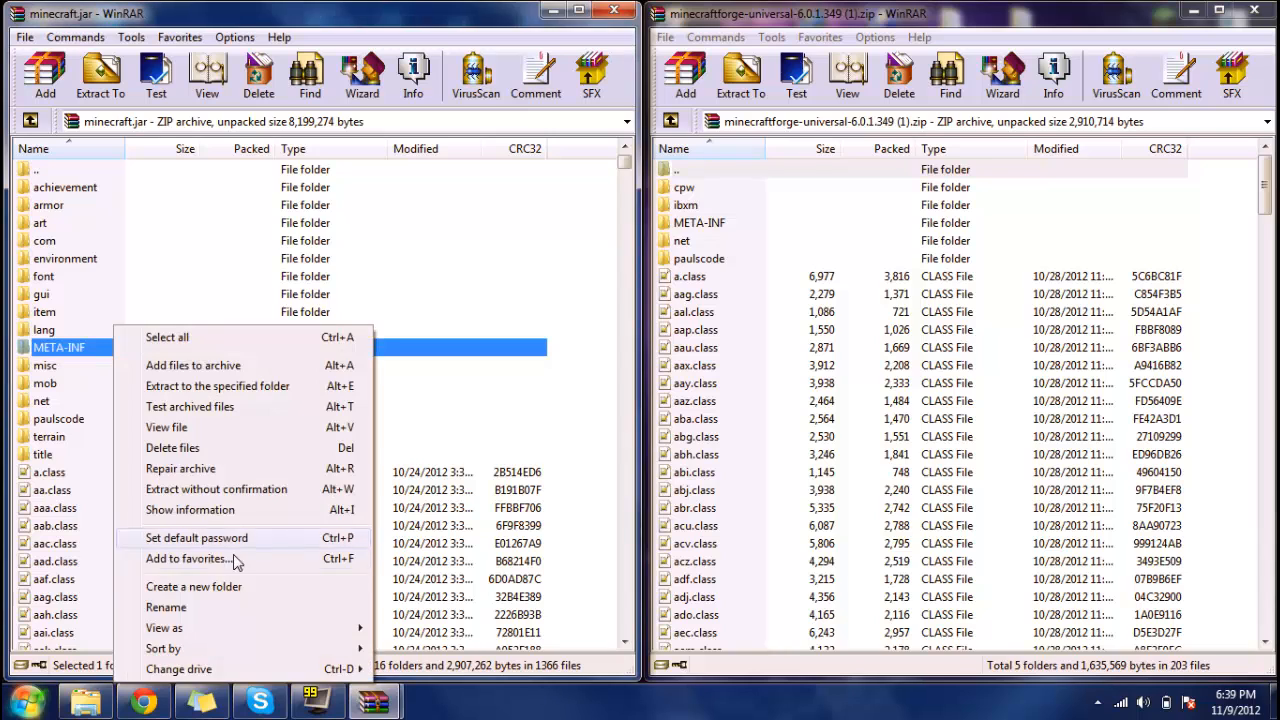
left_click(172, 447)
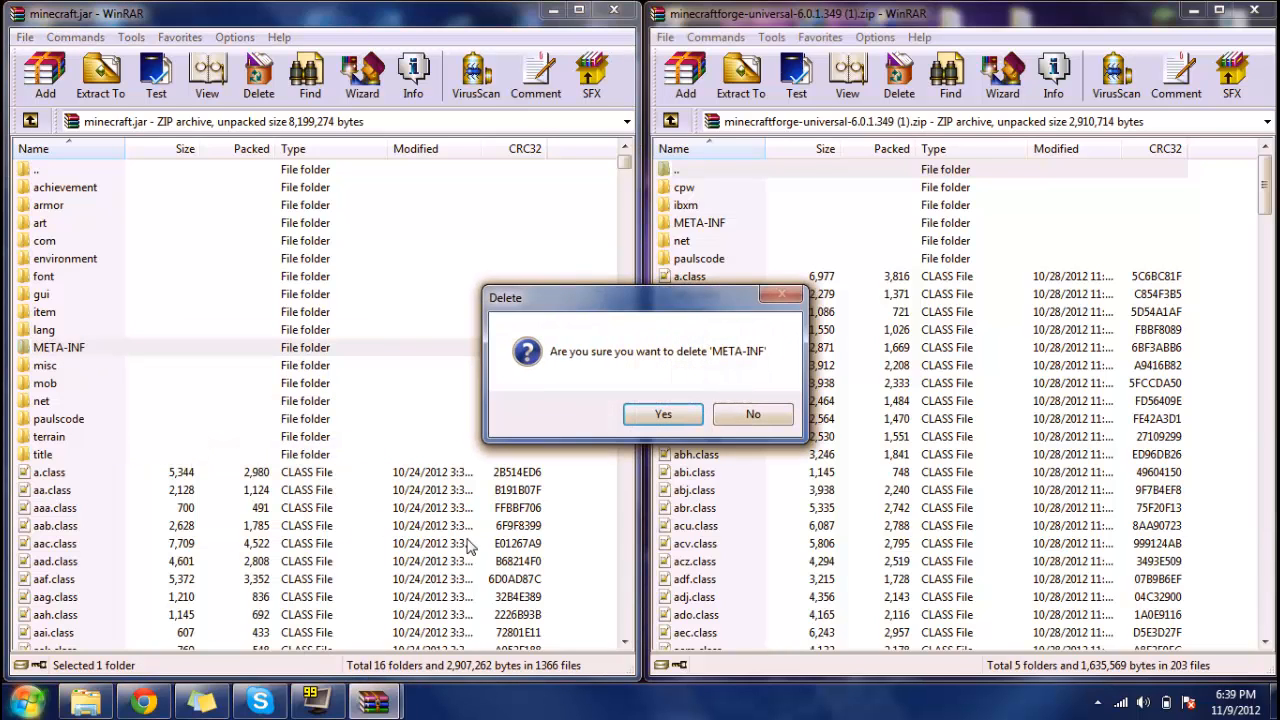
left_click(662, 414)
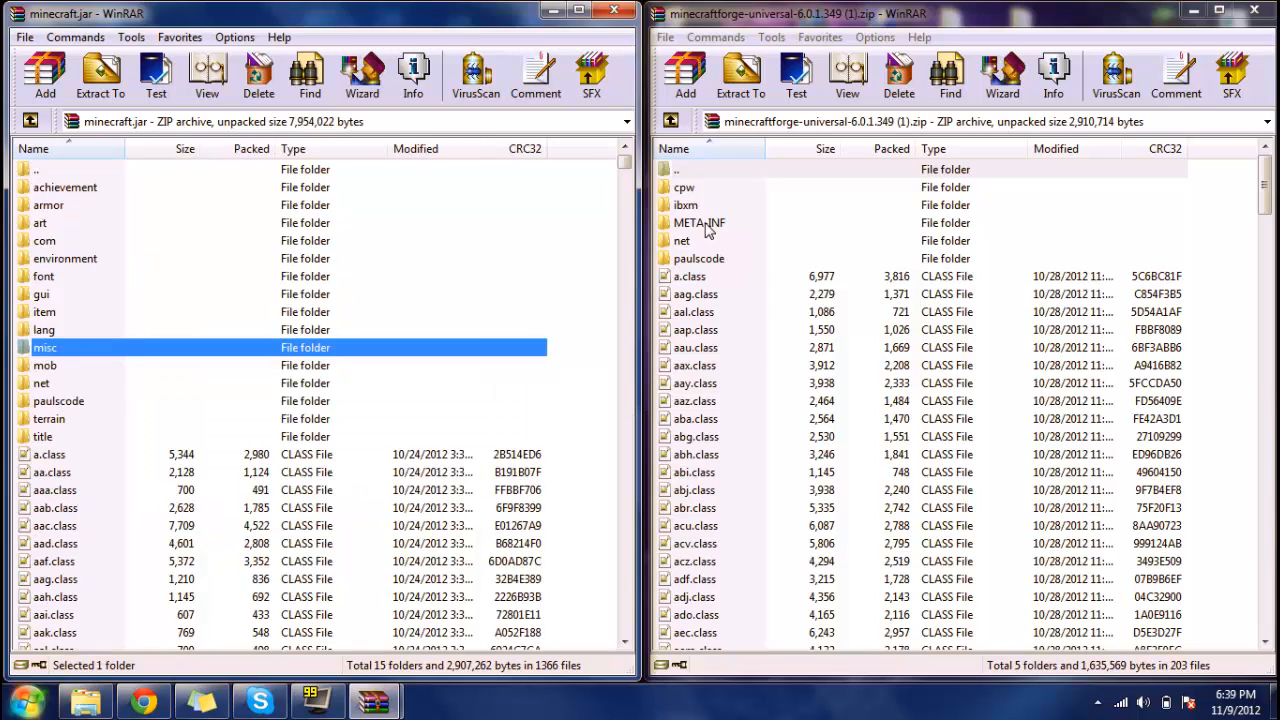
left_click(698, 222)
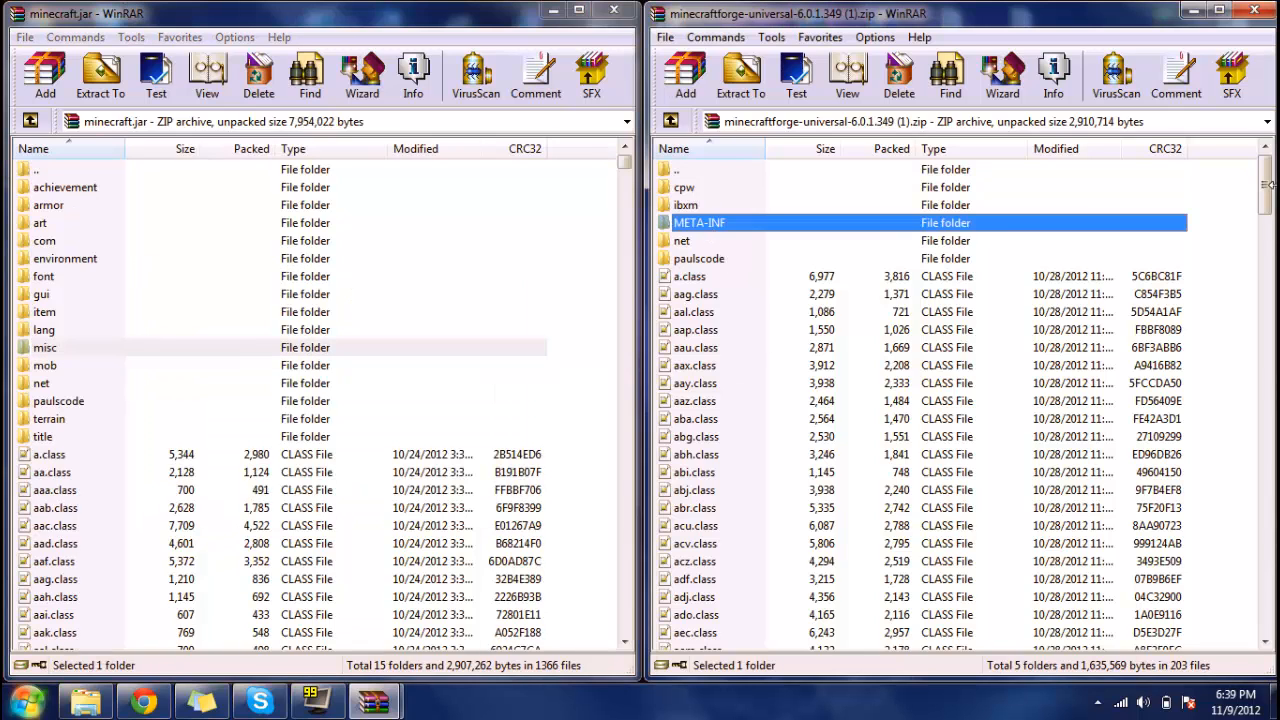
scroll("down", 3)
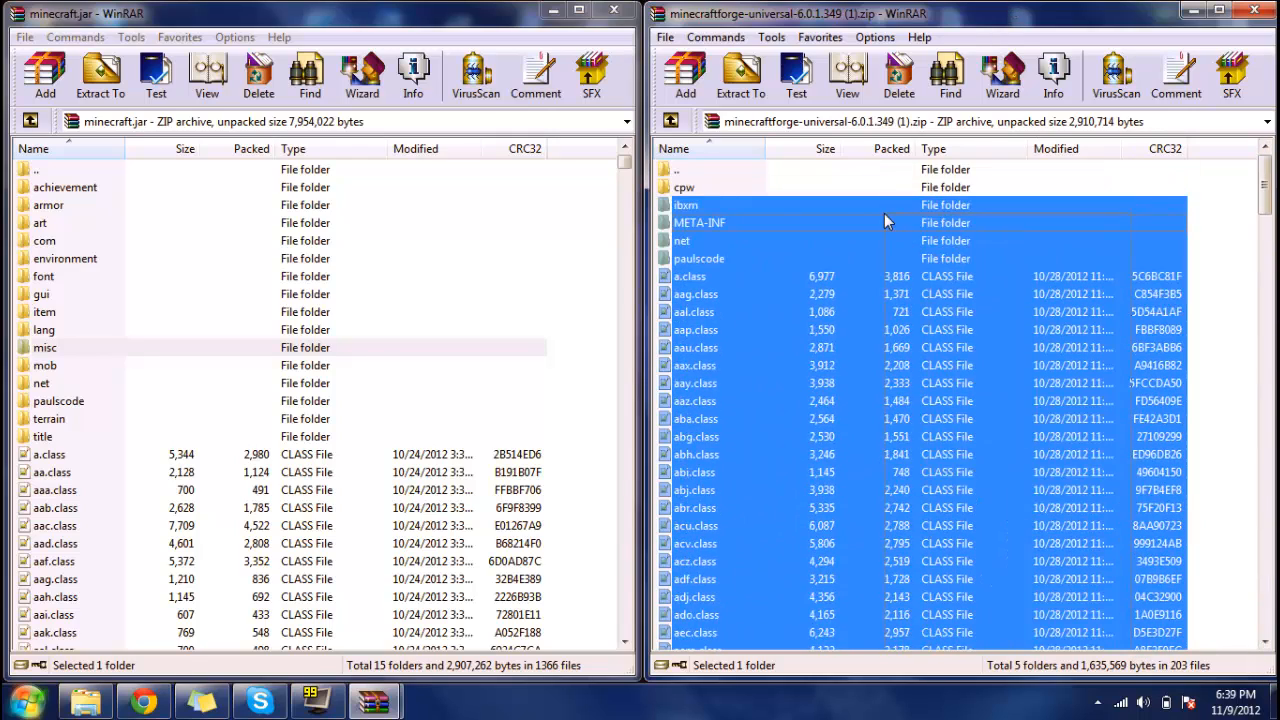
- Add all Forge archive files into minecraft.jar, confirming the archive parameters with OK
left_click(740, 75)
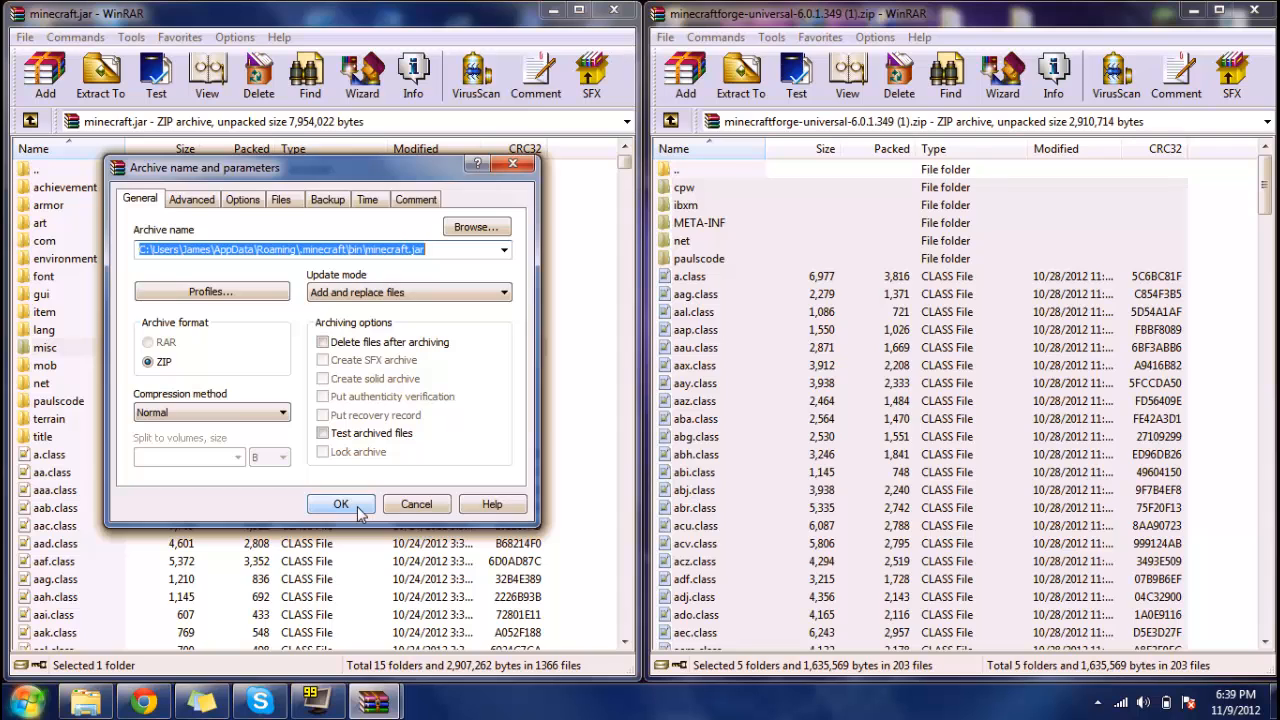
left_click(341, 504)
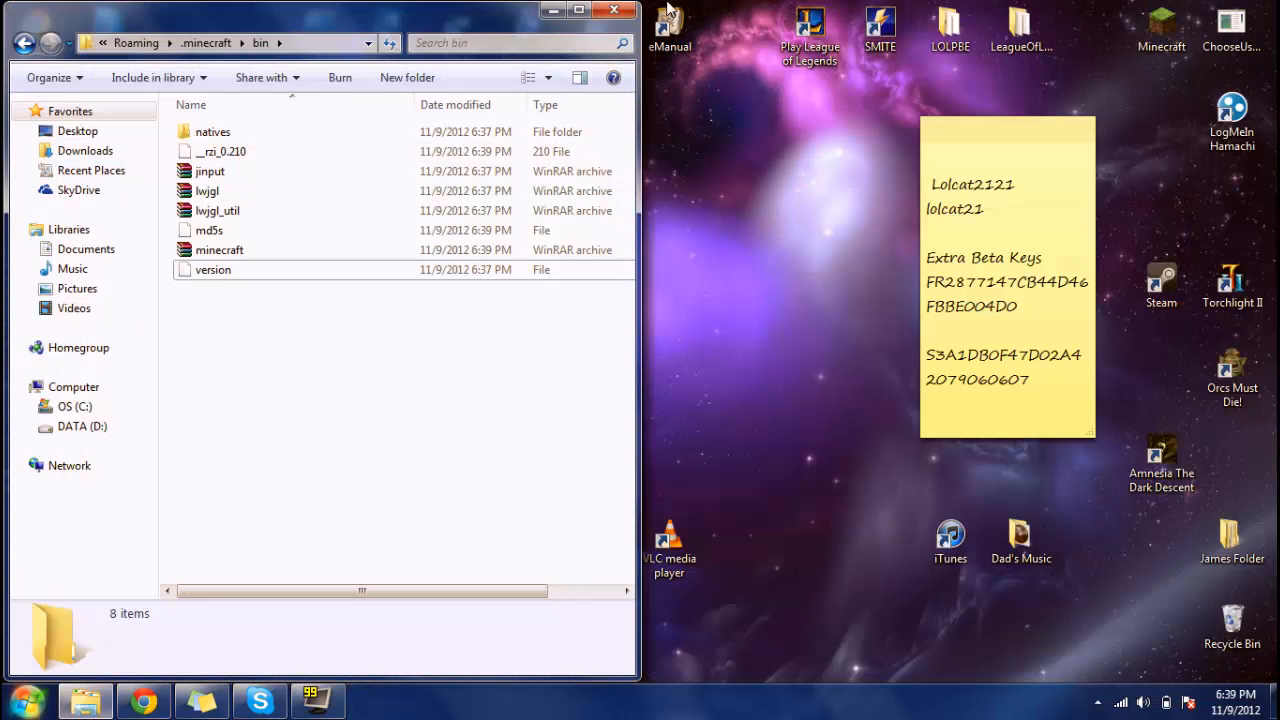
- Close the bin folder and reopen the Minecraft Launcher maximised
left_click(613, 10)
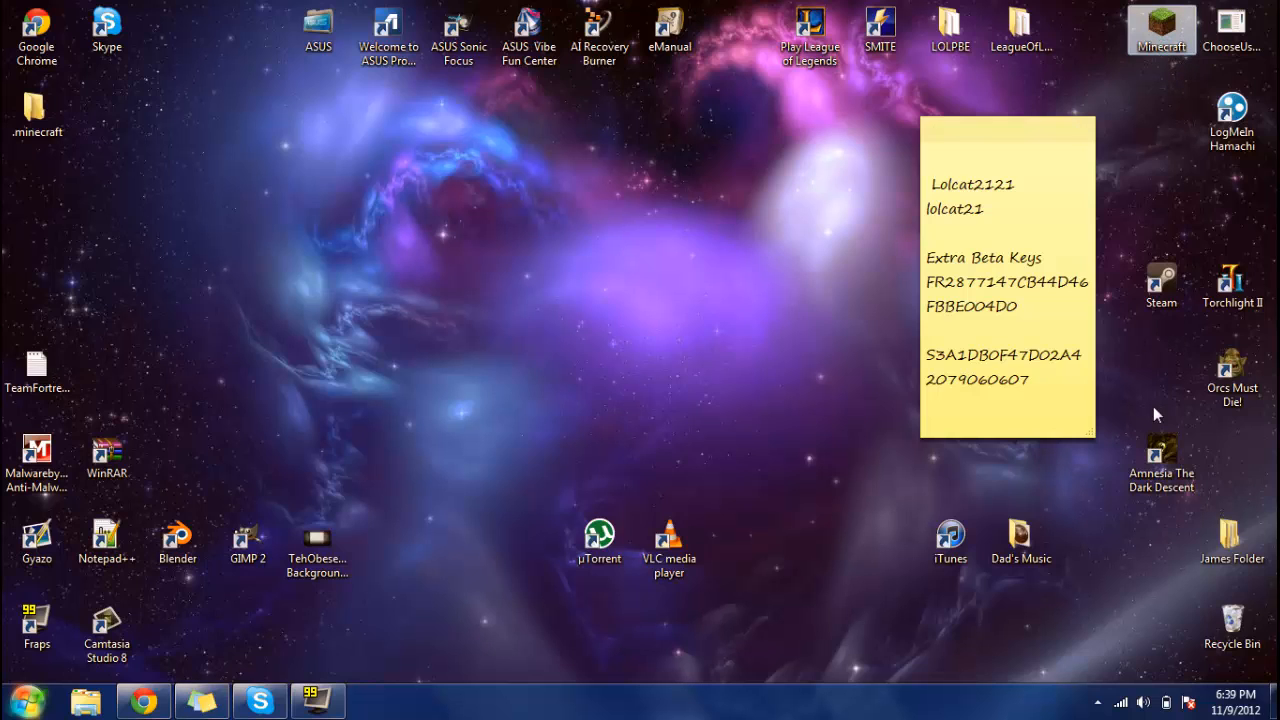
double_click(1161, 30)
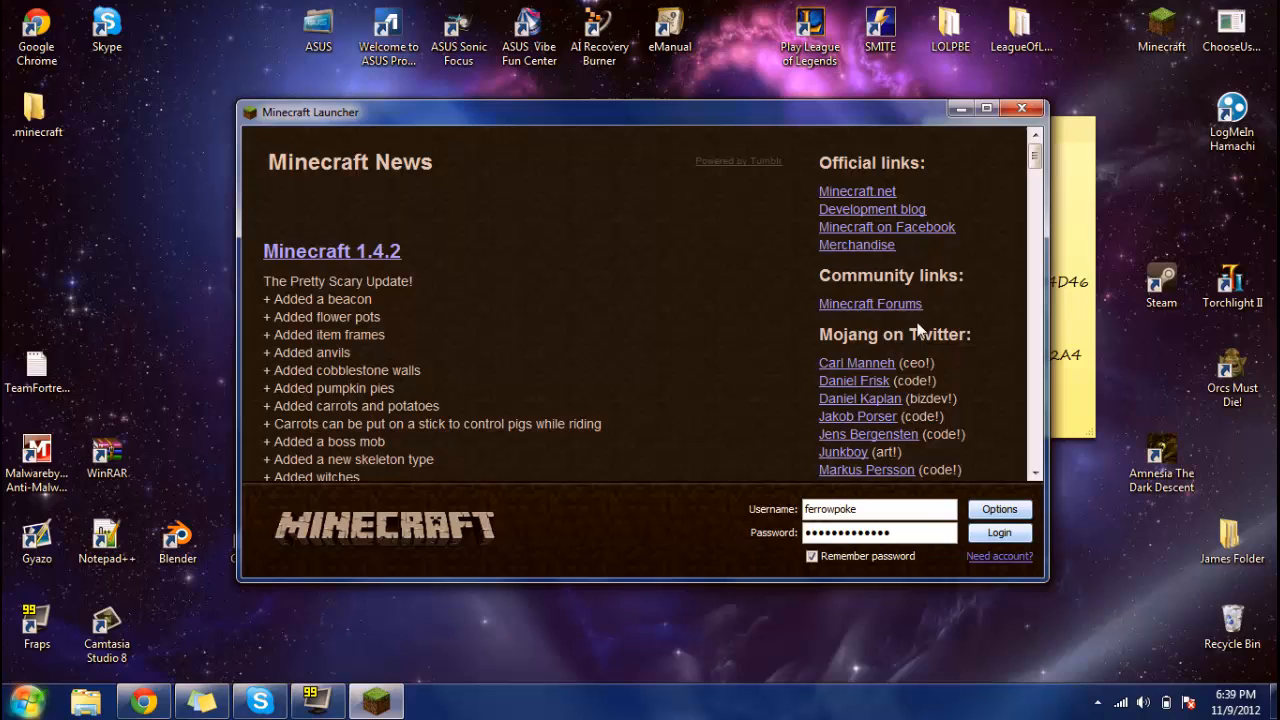
left_click(986, 108)
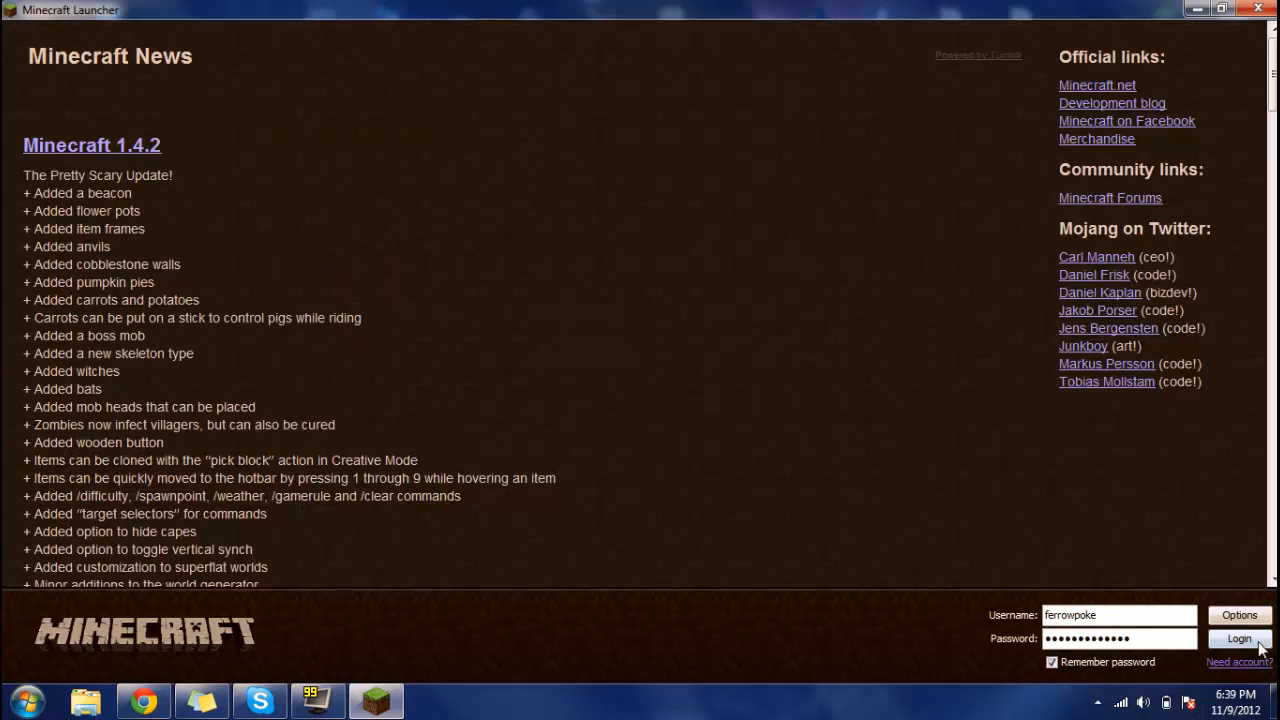
- Log in to launch Minecraft 1.4.2 with Forge 6.0.1.349 and 3 mods
left_click(1239, 639)
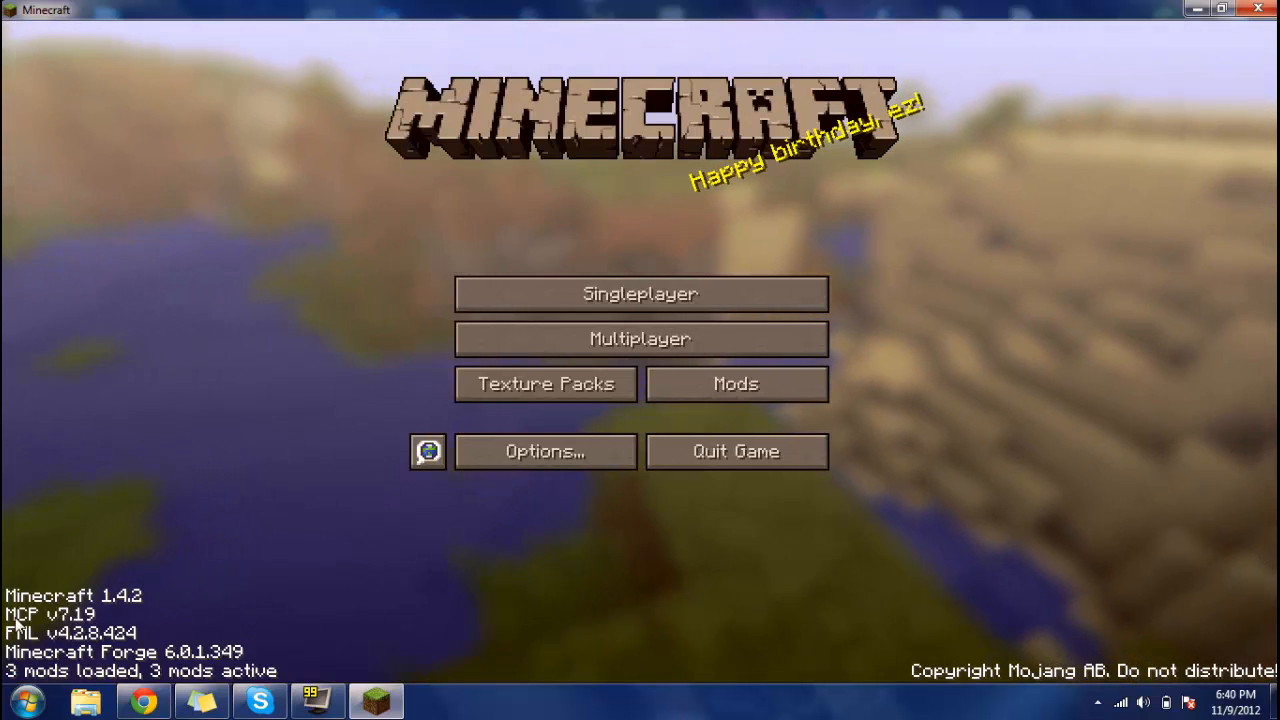
mouse_move(98, 560)
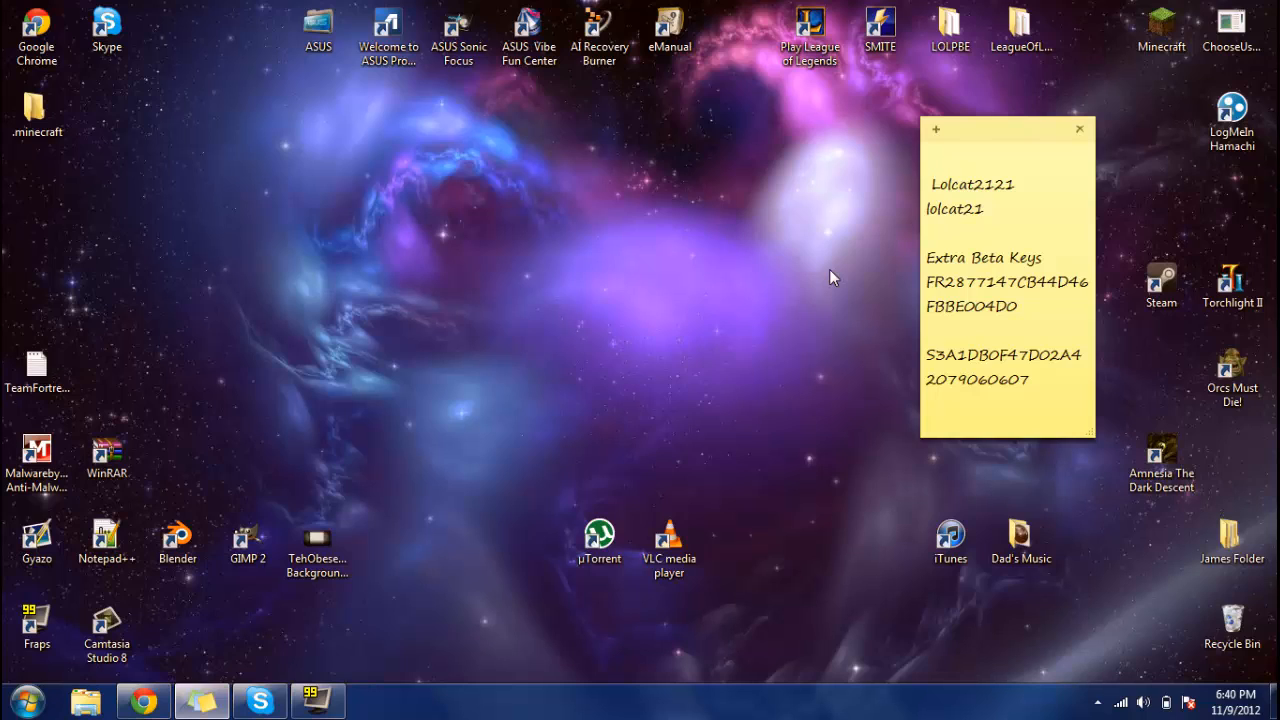
- Quit Minecraft and bring up the Fraps window on its Movies capture tab
left_click(926, 162)
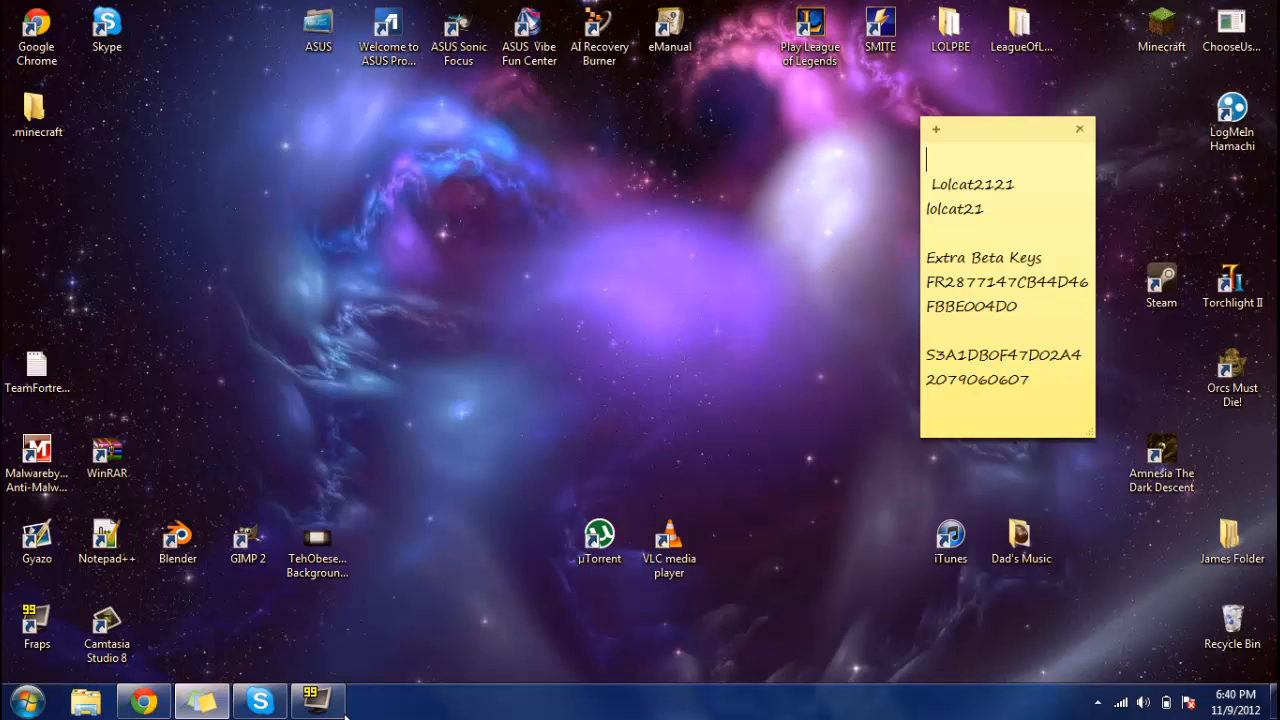
left_click(318, 700)
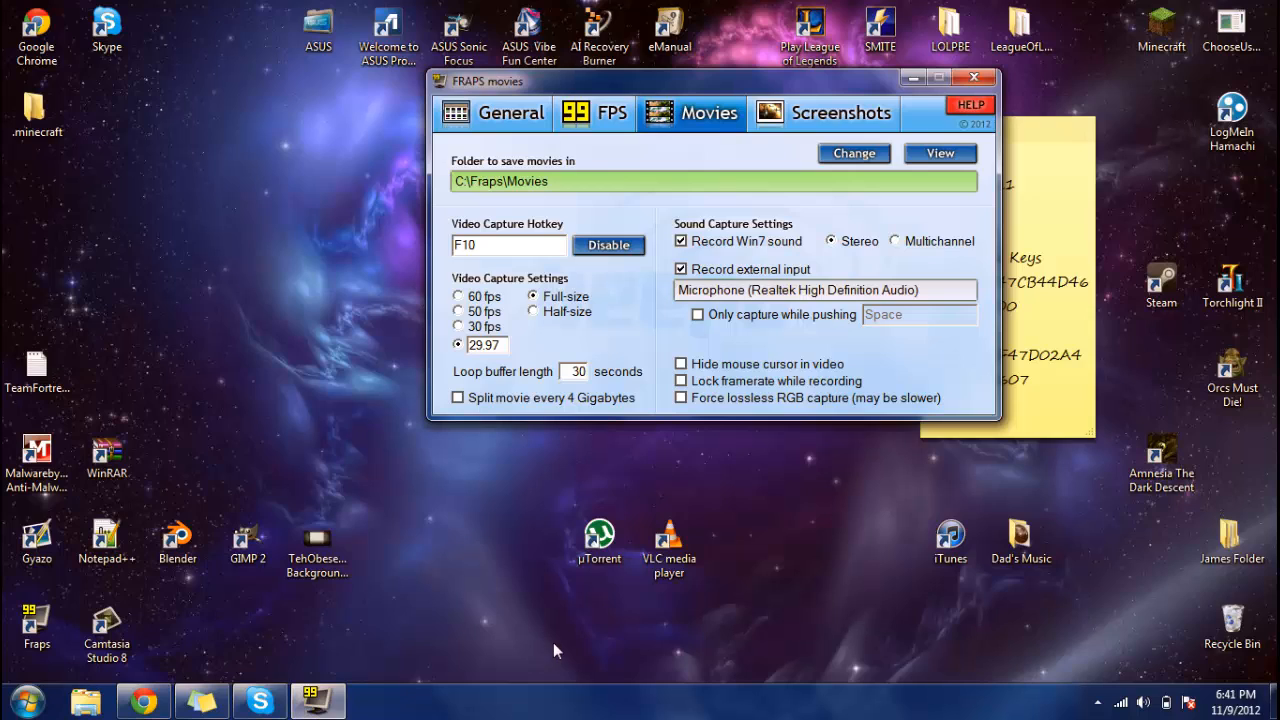